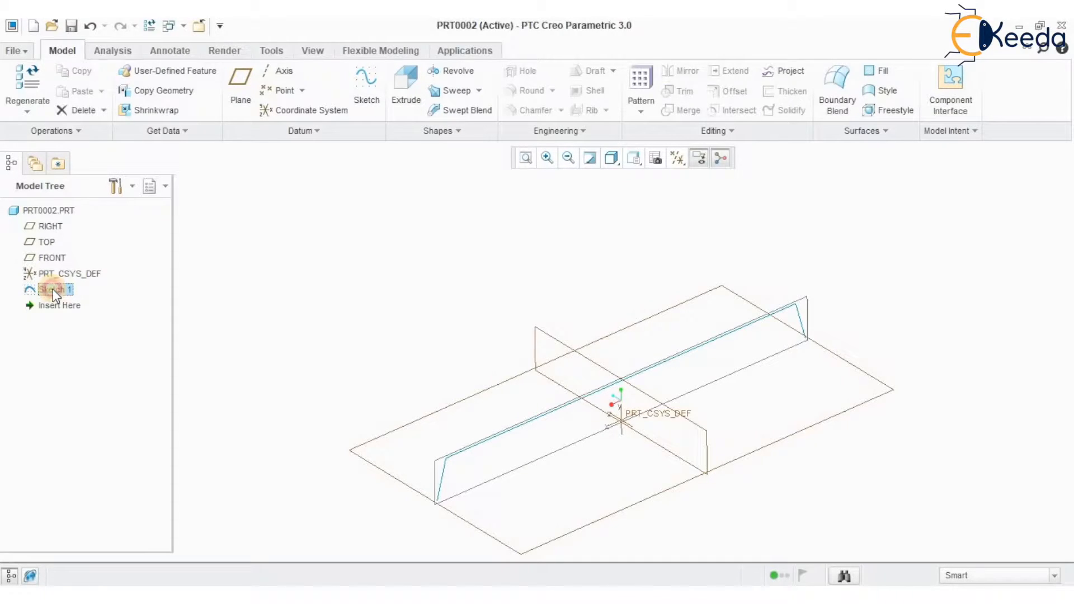
Extrude Sketch 1 as a surface quilt to depth 458.90, creating Extrude 1.
left_click(54, 289)
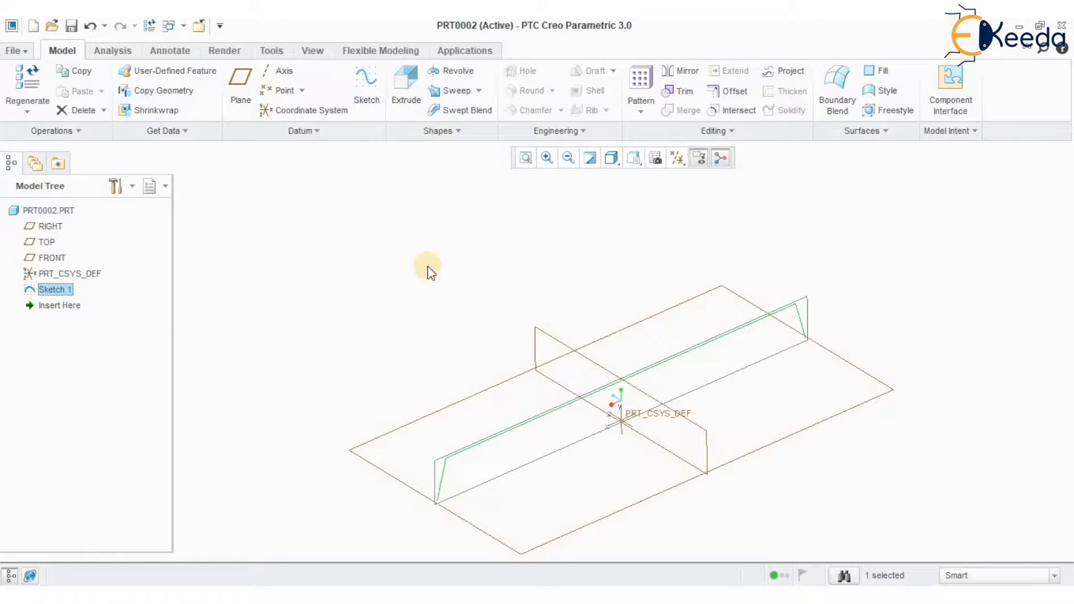
left_click(407, 78)
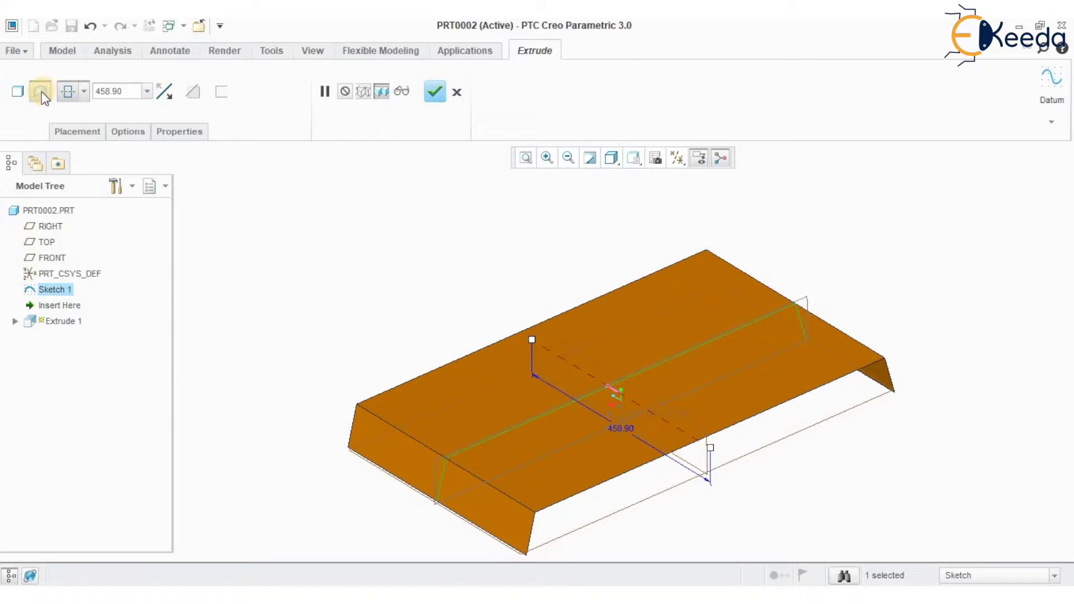
mouse_move(43, 99)
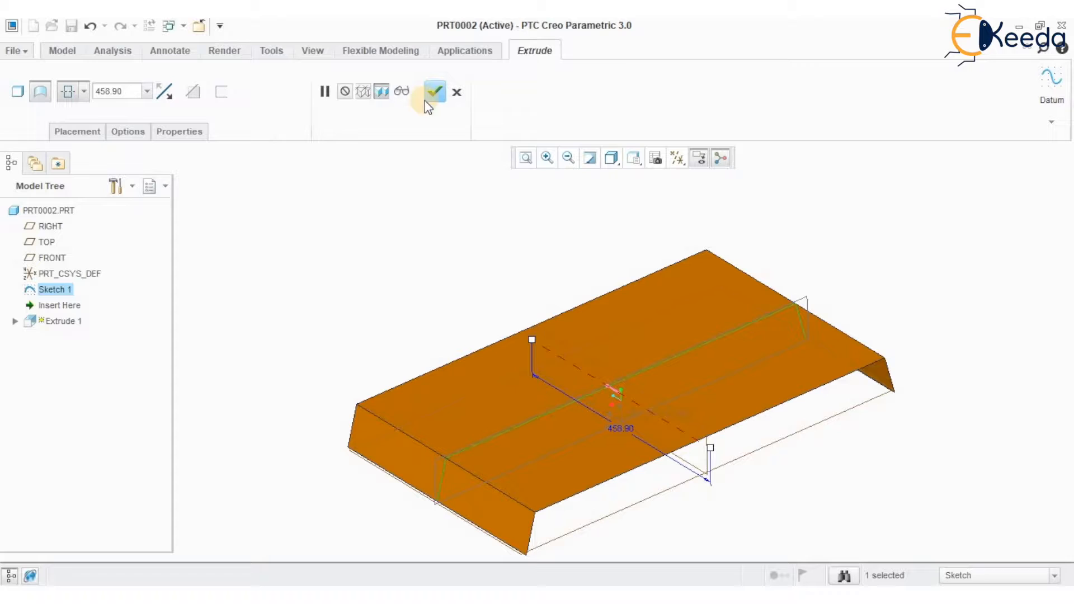
left_click(437, 91)
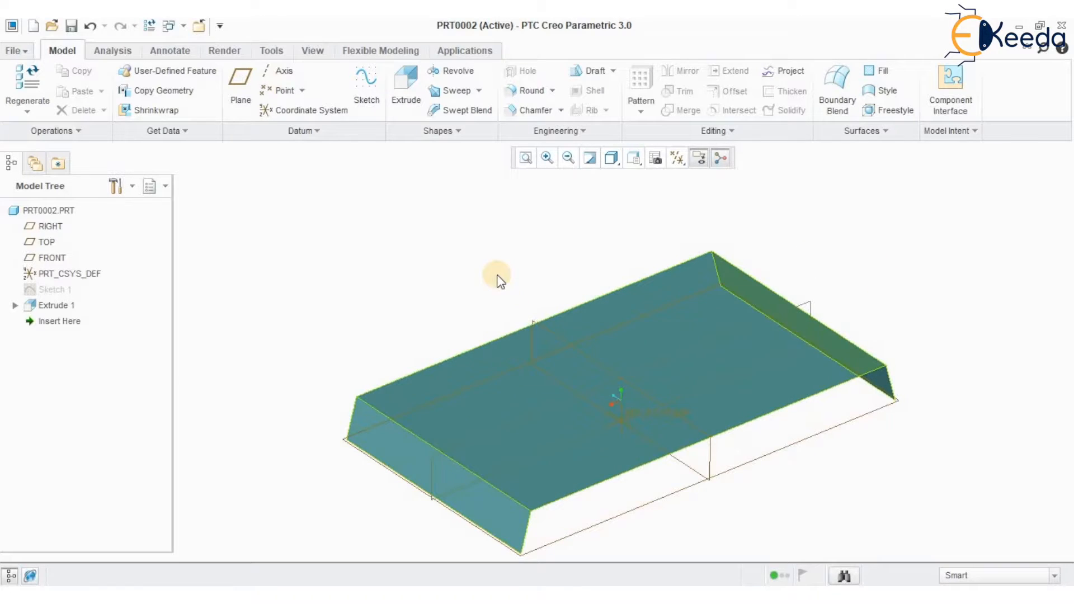
mouse_move(647, 301)
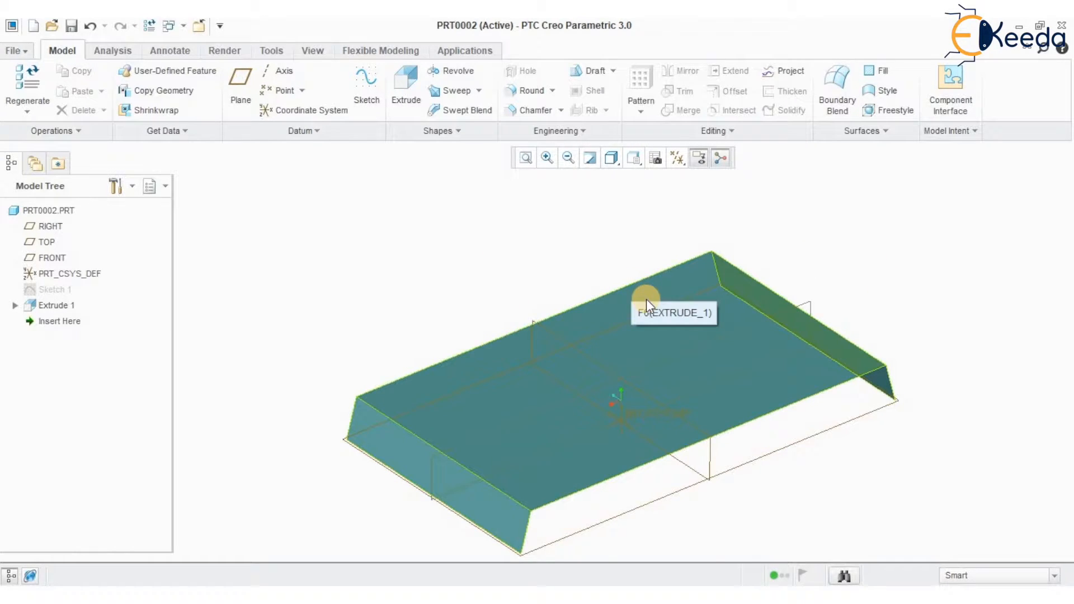
mouse_move(665, 283)
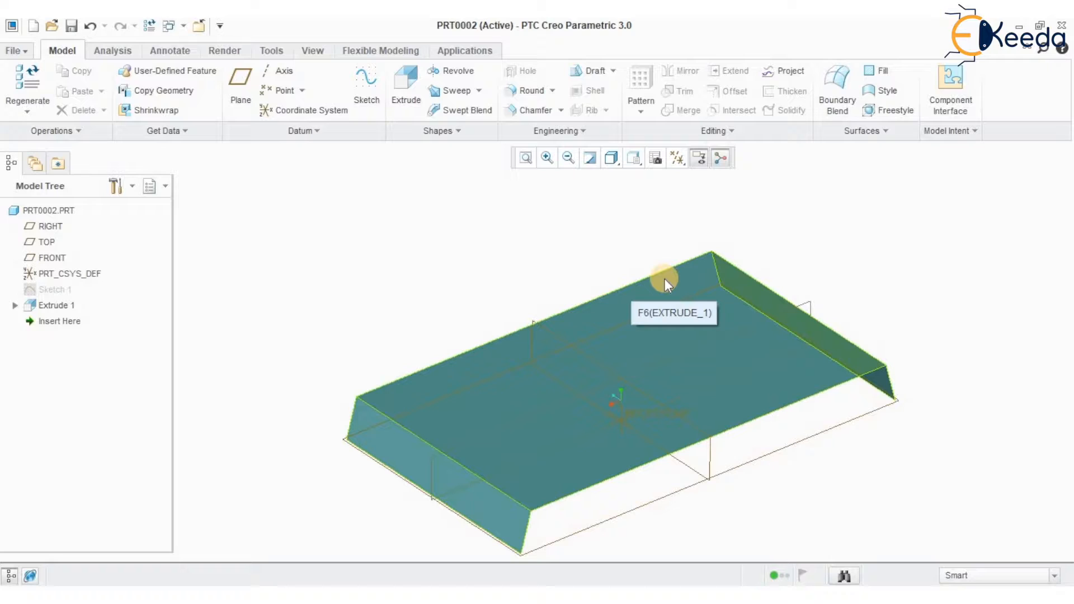
mouse_move(691, 284)
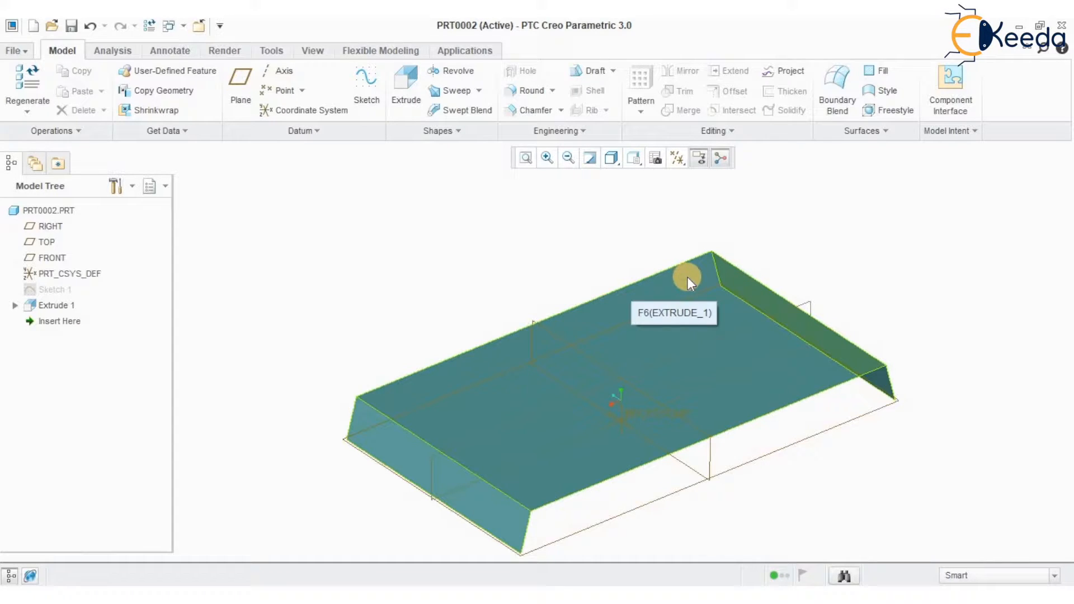
Select the Extrude 1 quilt as the surface to offset.
left_click(687, 278)
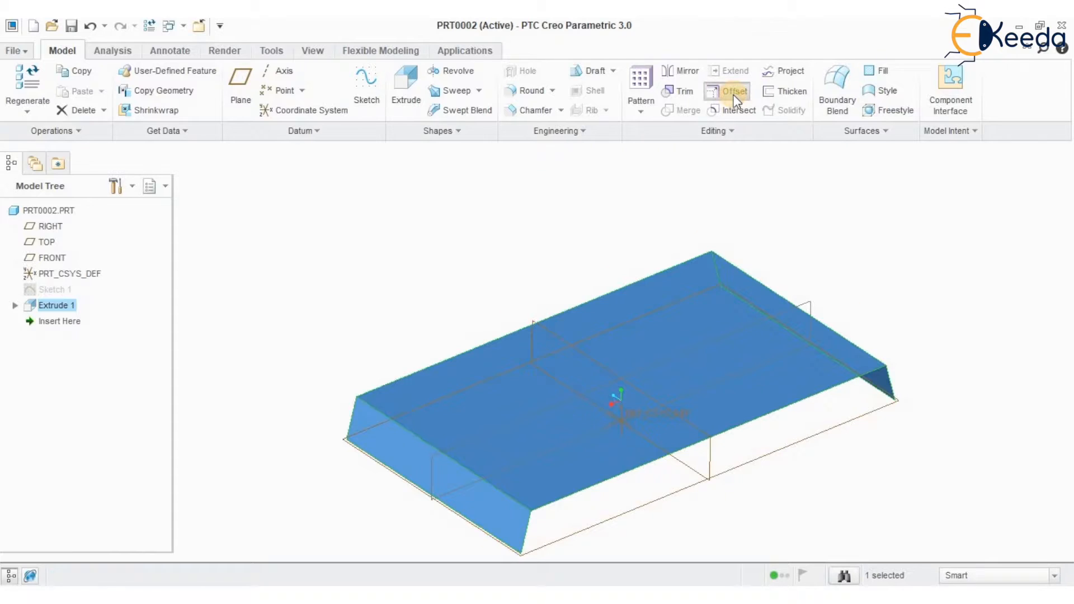
Create Offset 1 at 20.00 from the quilt with flipped direction, then reopen its definition.
left_click(734, 92)
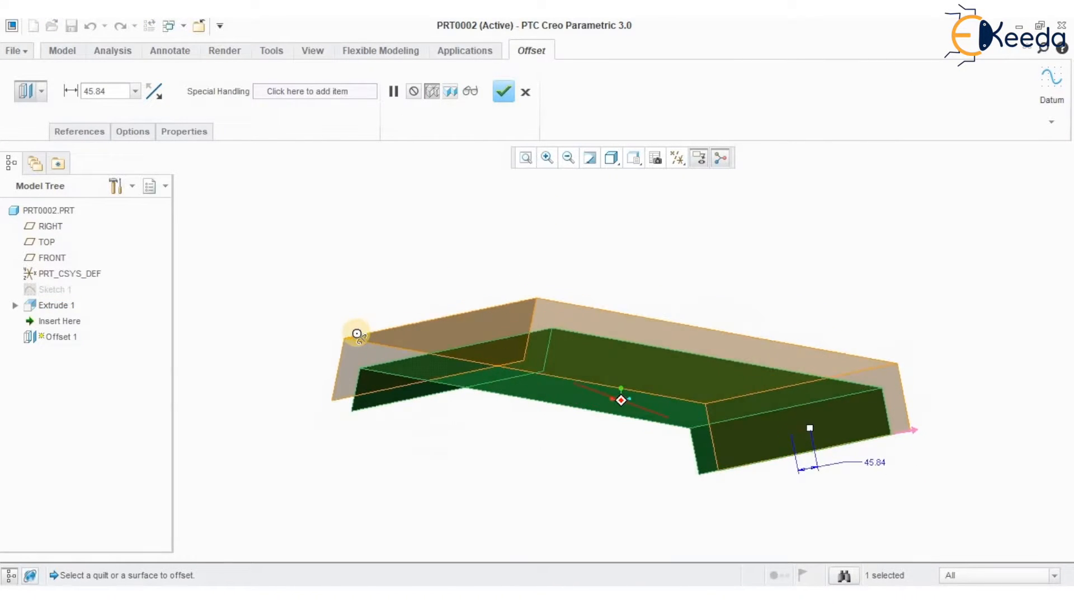
left_click_drag(360, 335, 804, 455)
type("20")
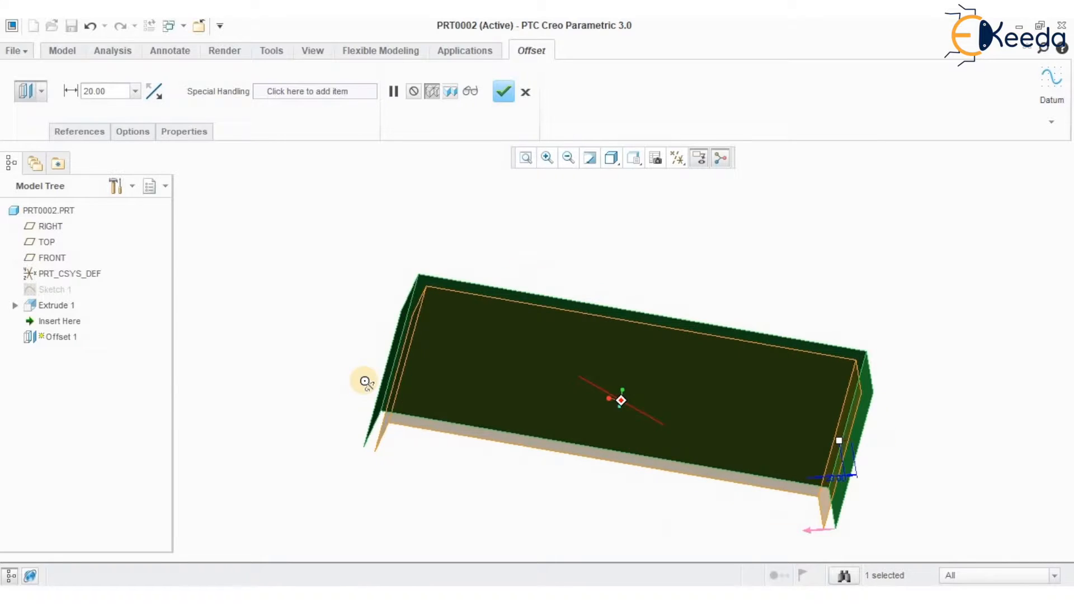
left_click(156, 91)
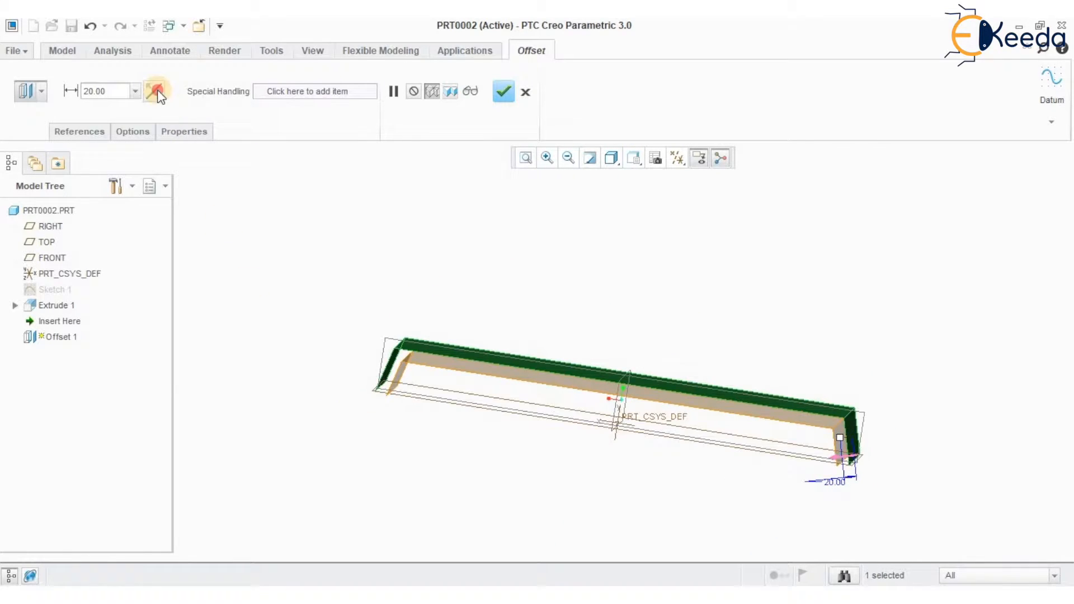
left_click(504, 92)
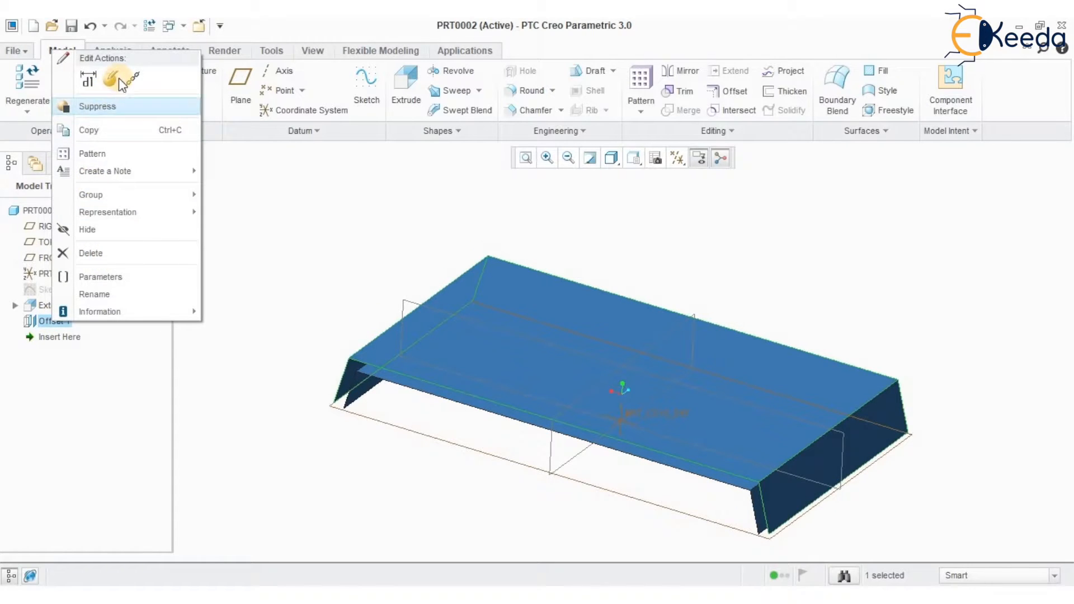
left_click(112, 77)
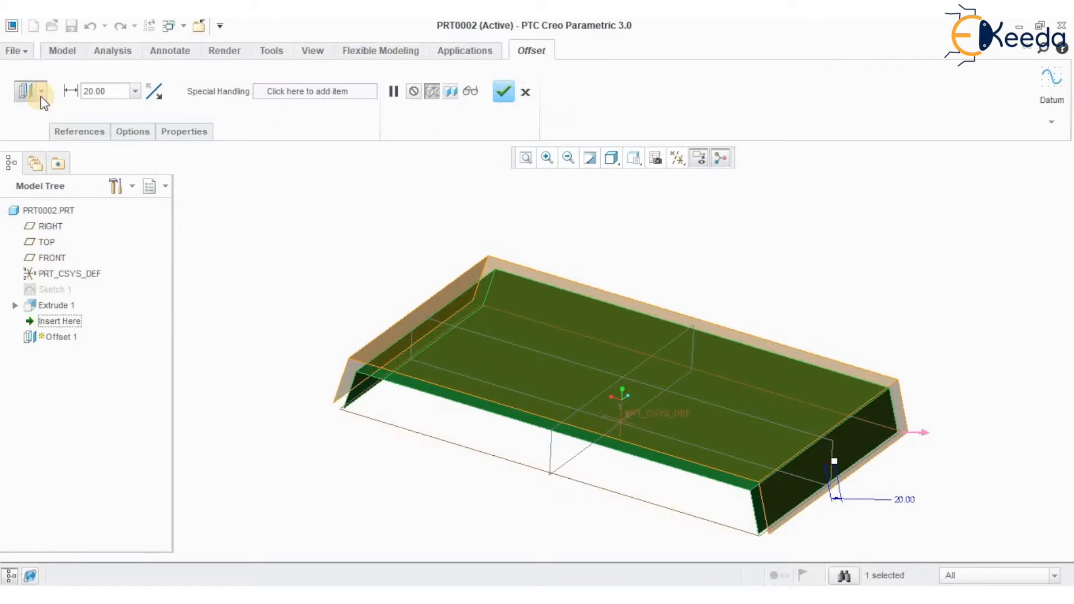
left_click(503, 92)
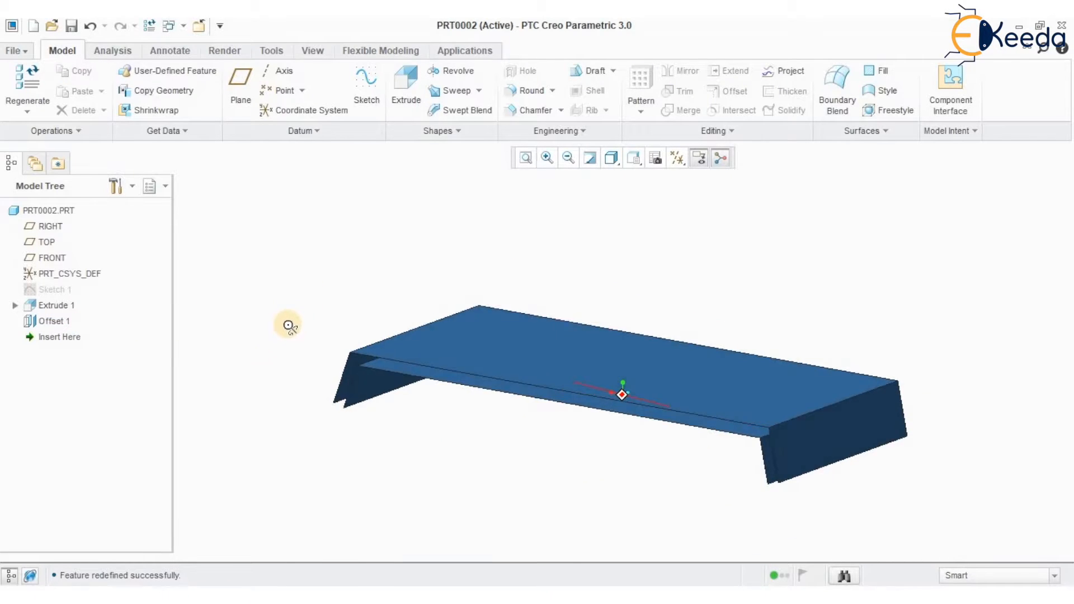
Delete Offset 1 from the Model Tree and reselect the Extrude 1 quilt.
right_click(55, 321)
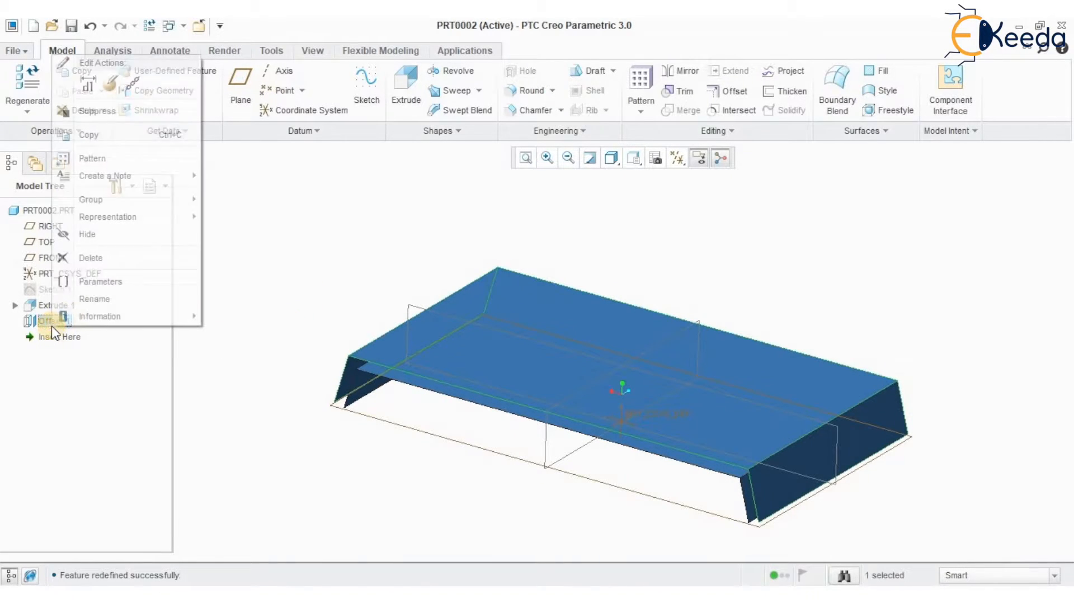
left_click(89, 258)
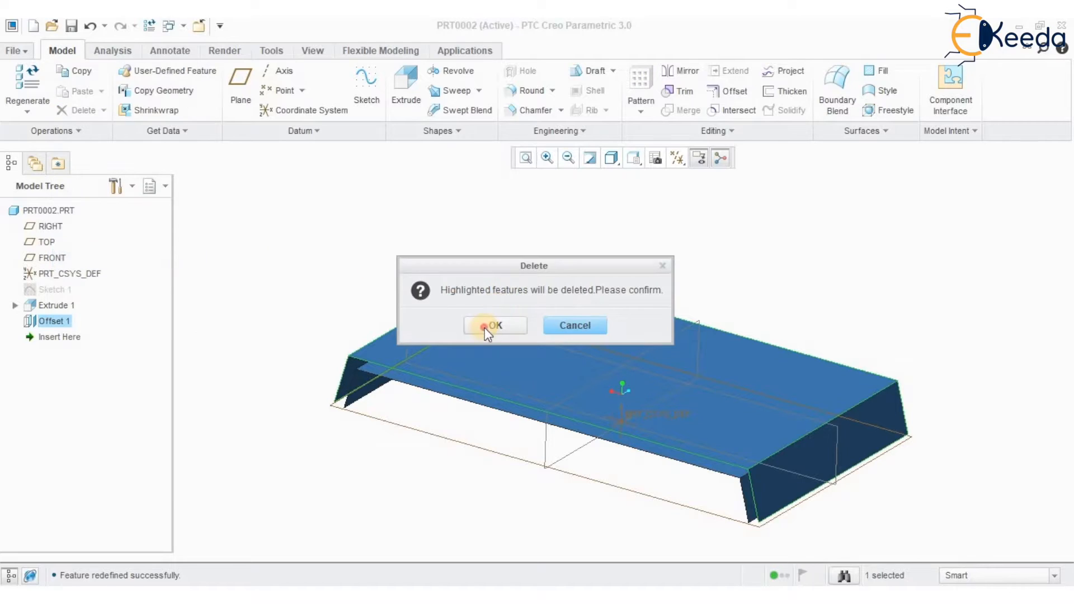
left_click(487, 324)
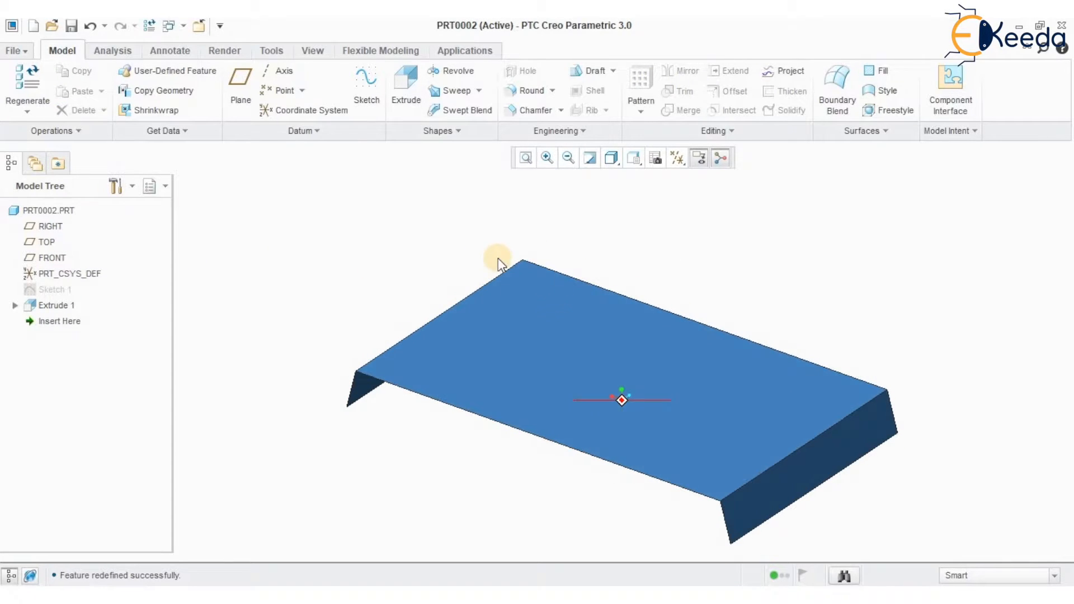
left_click(56, 305)
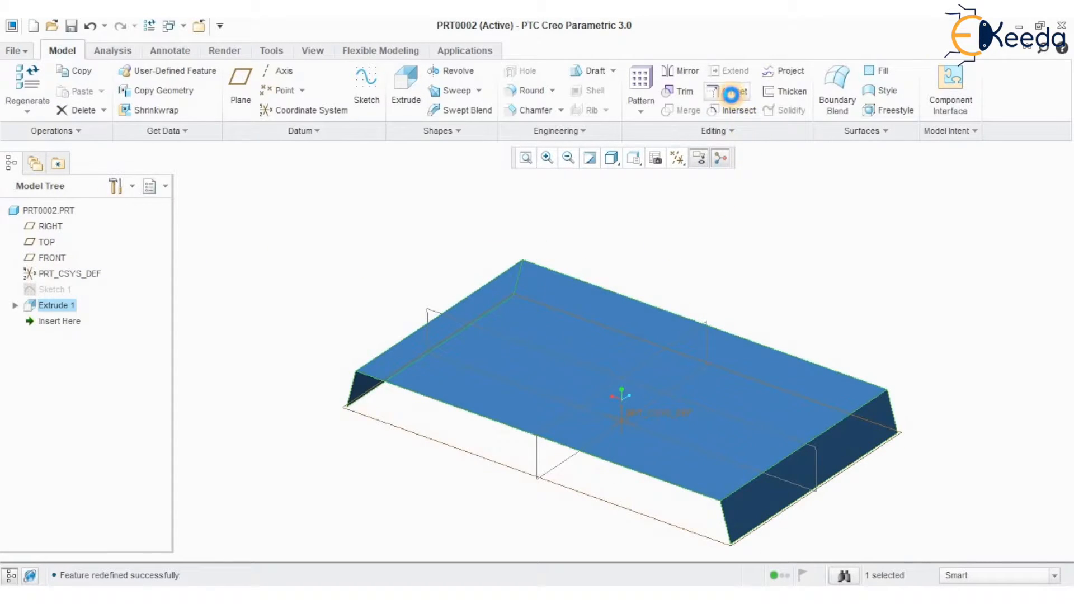
Start a With Draft offset of the quilt and begin defining its internal sketch.
left_click(727, 90)
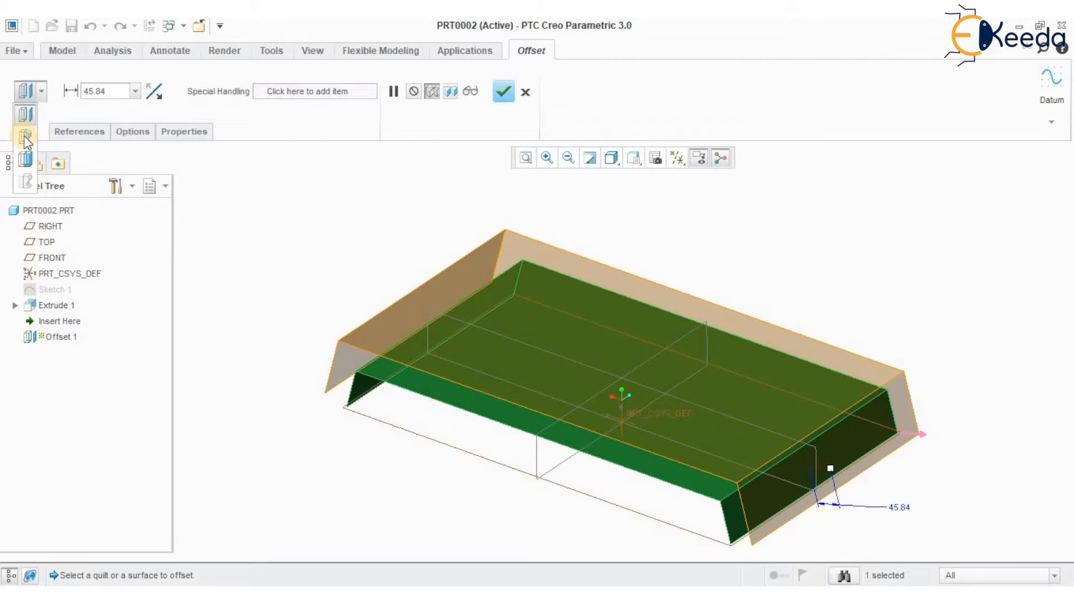
mouse_move(23, 134)
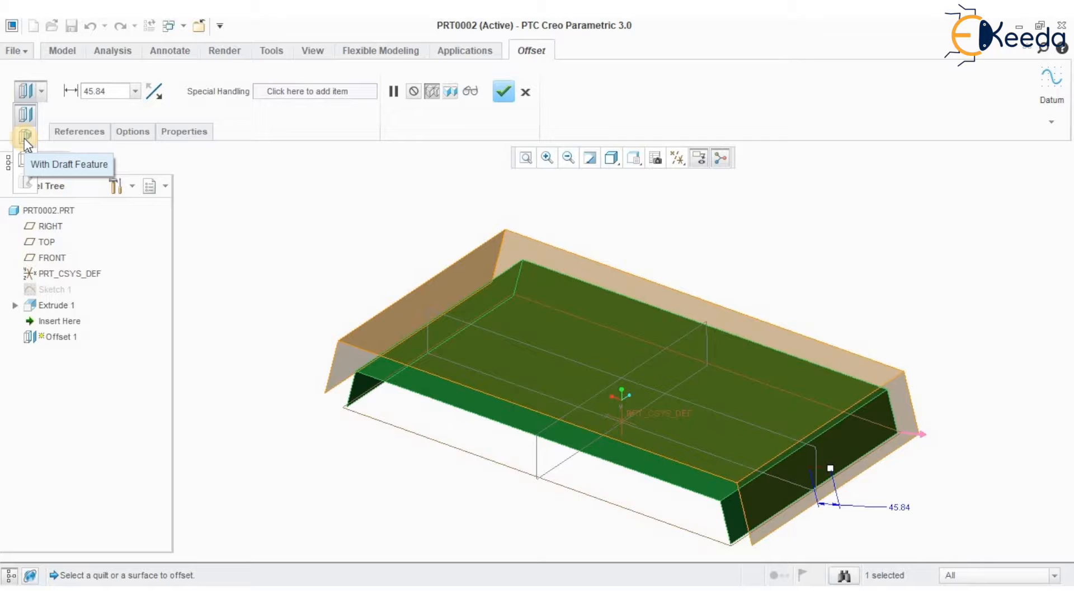
left_click(24, 134)
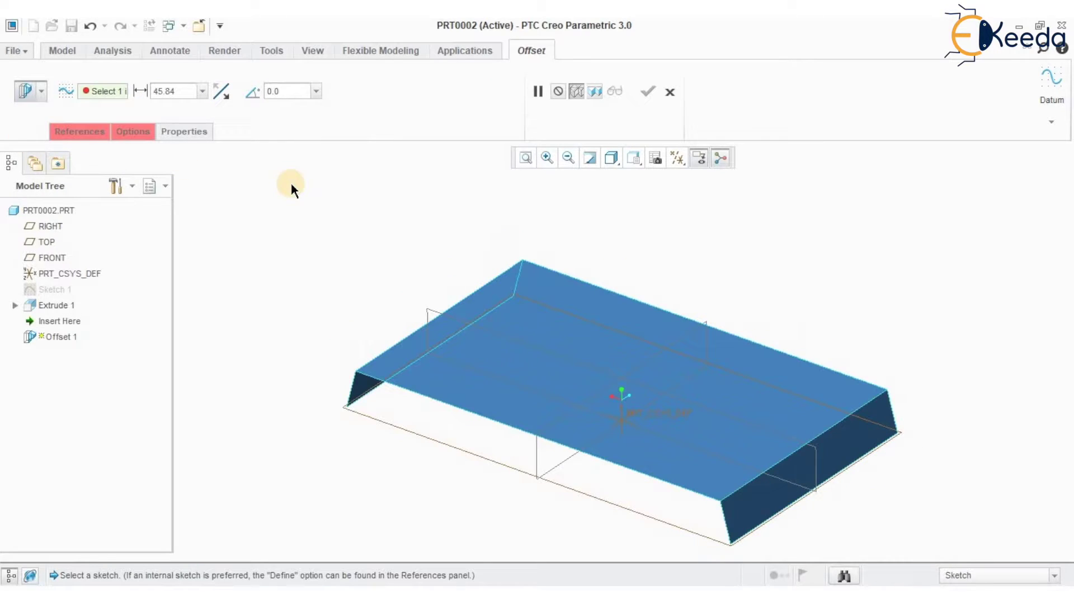
mouse_move(157, 159)
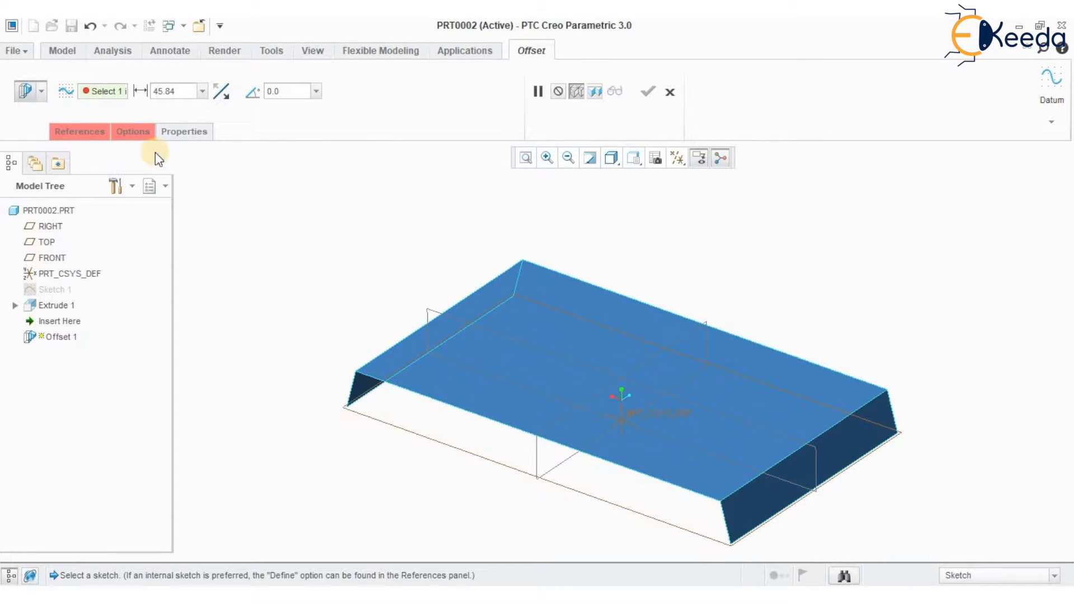
mouse_move(545, 318)
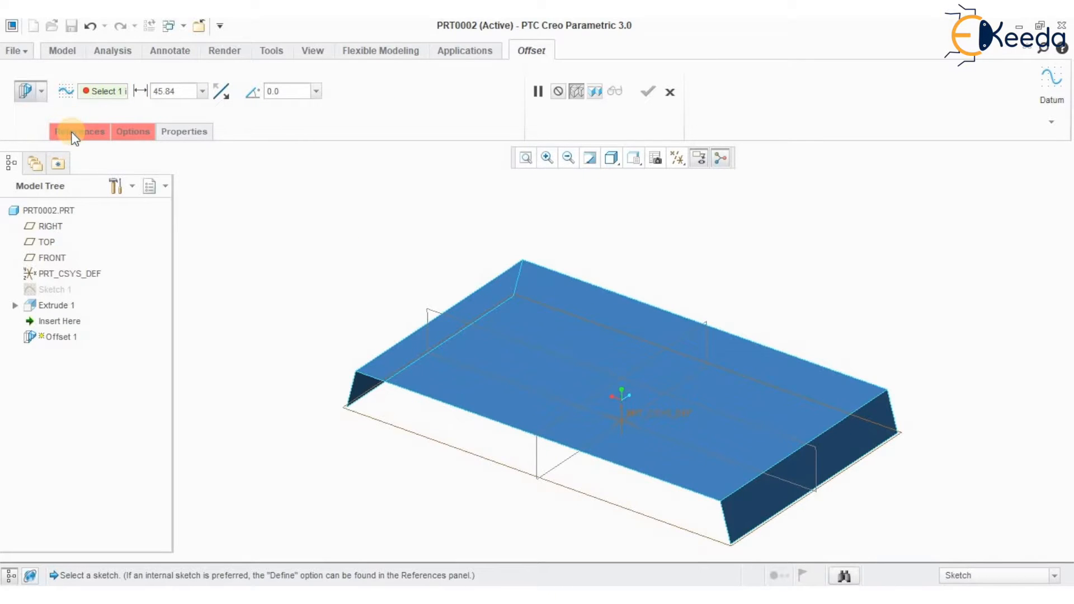
left_click(79, 132)
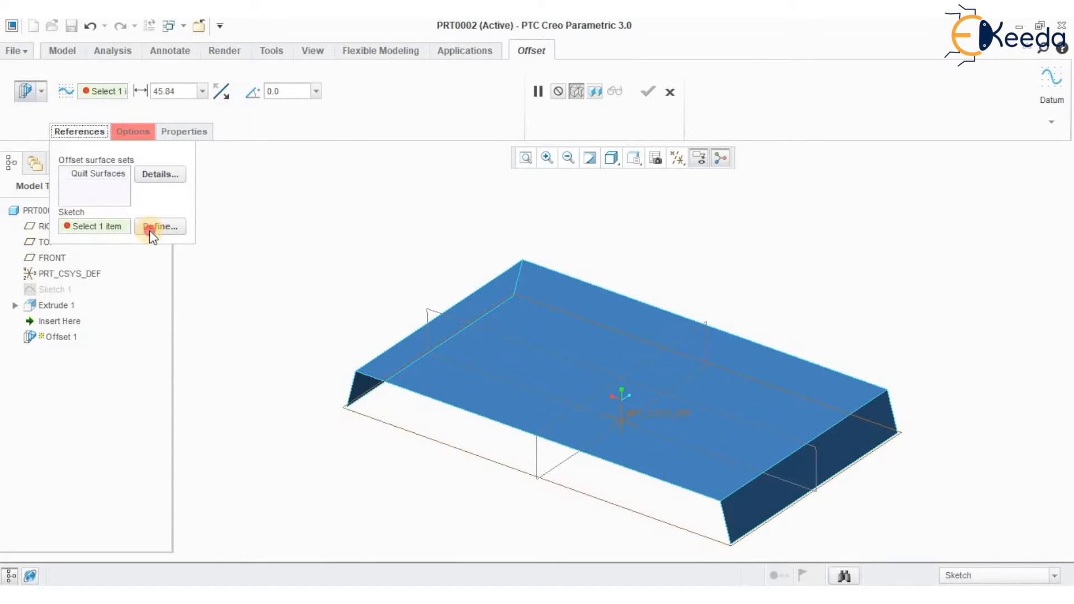
left_click(160, 226)
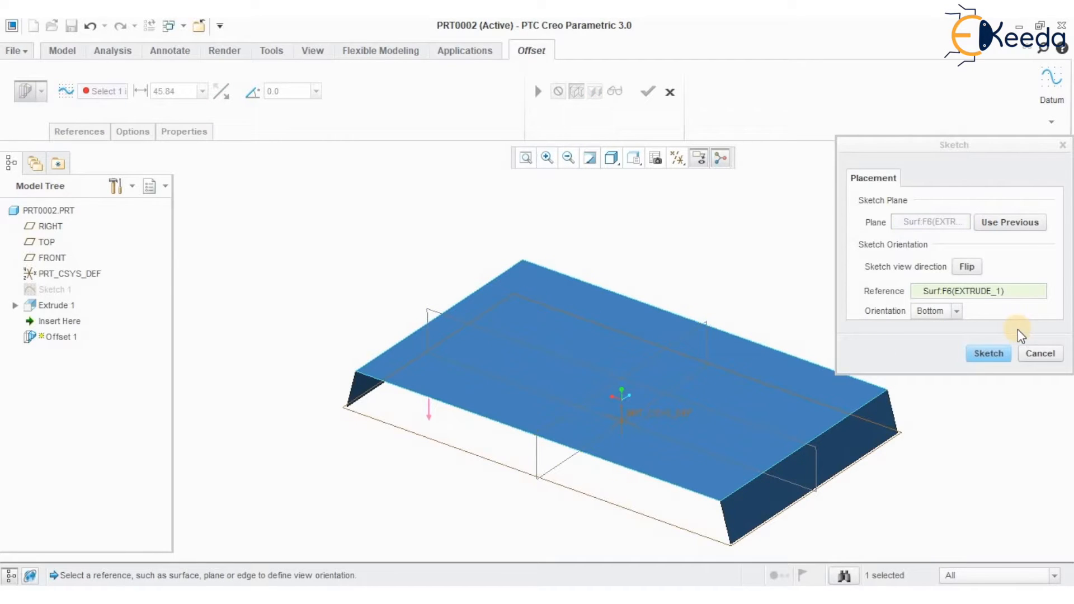
Sketch a centred rectangle referenced to PRT_CSYS_DEF as the draft offset section.
left_click(989, 353)
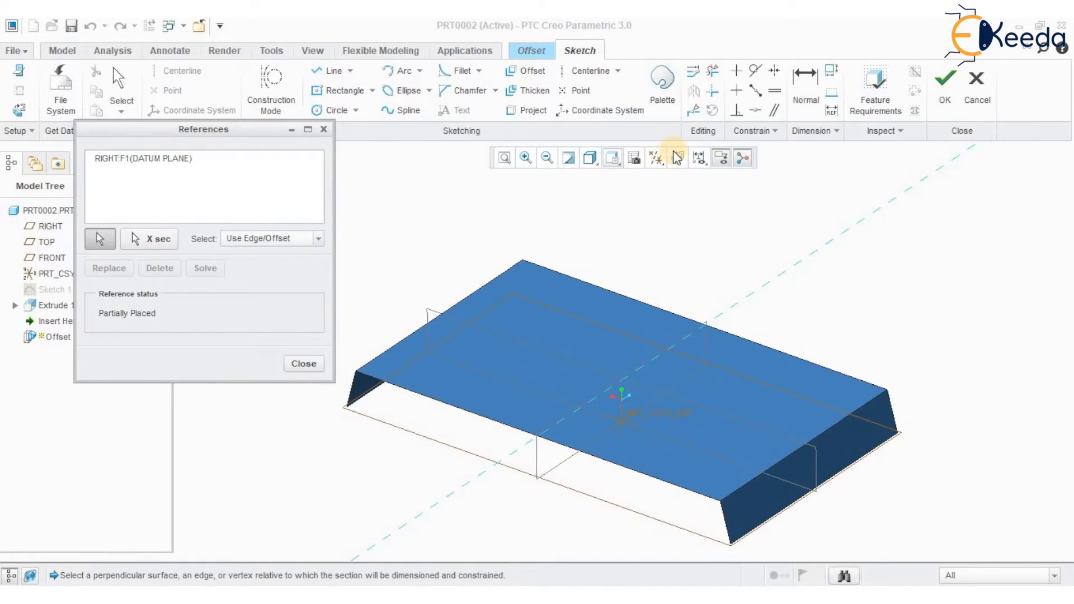
left_click(678, 156)
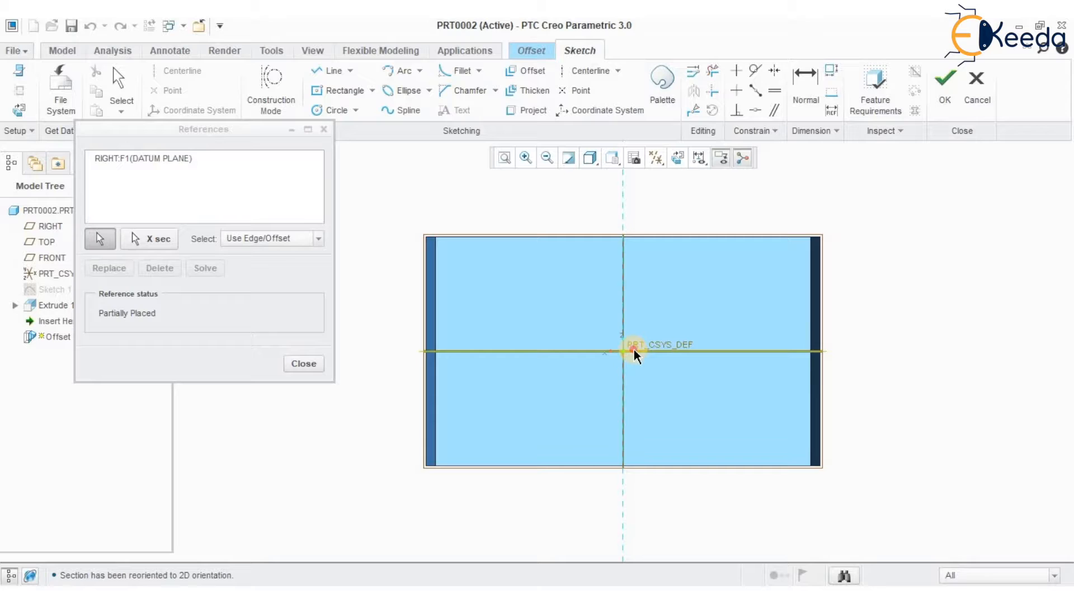
left_click(303, 364)
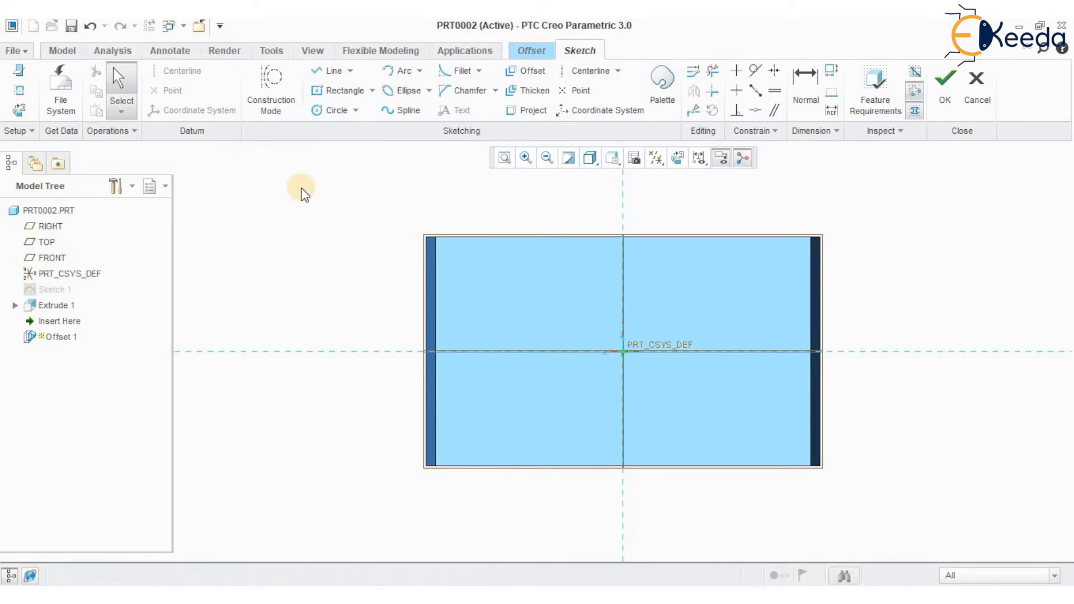
left_click(345, 90)
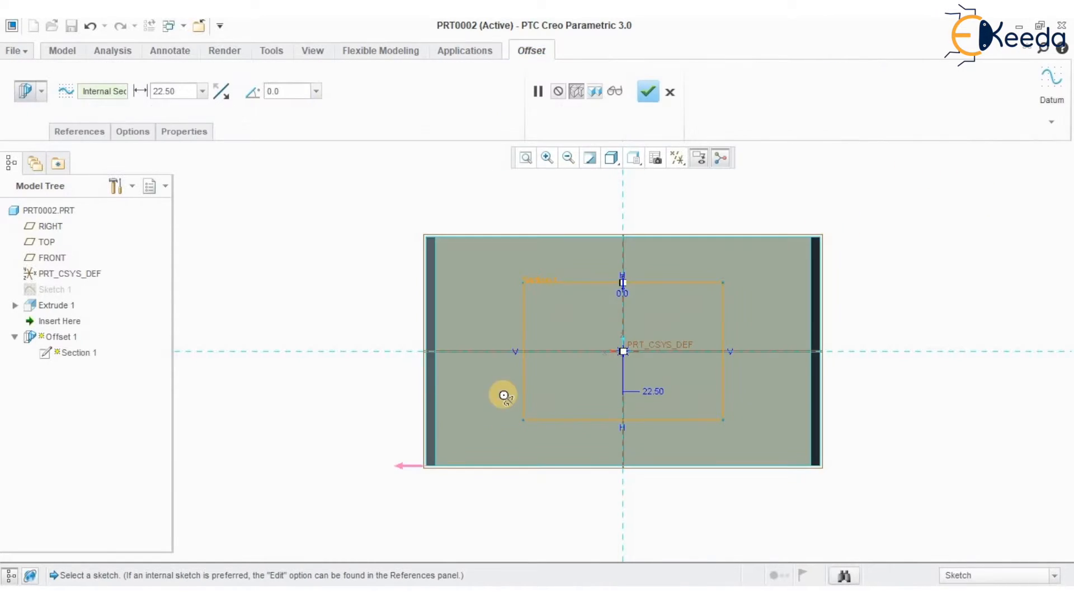
left_click_drag(623, 349, 466, 340)
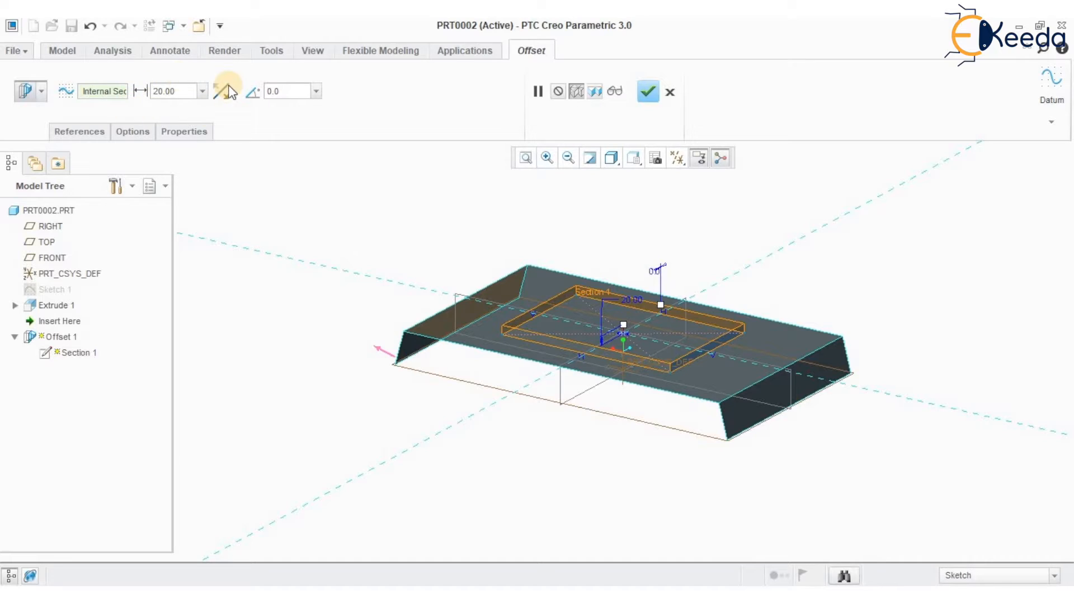
Set the offset pad's draft angle to 15.0° and preview the tapered geometry.
left_click(284, 92)
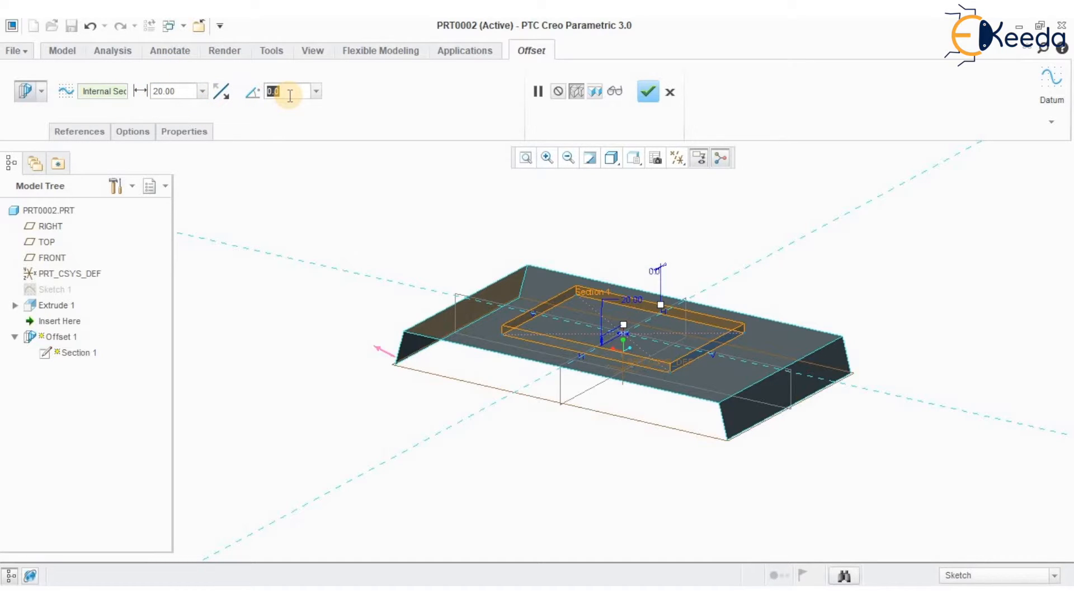
type("15.0")
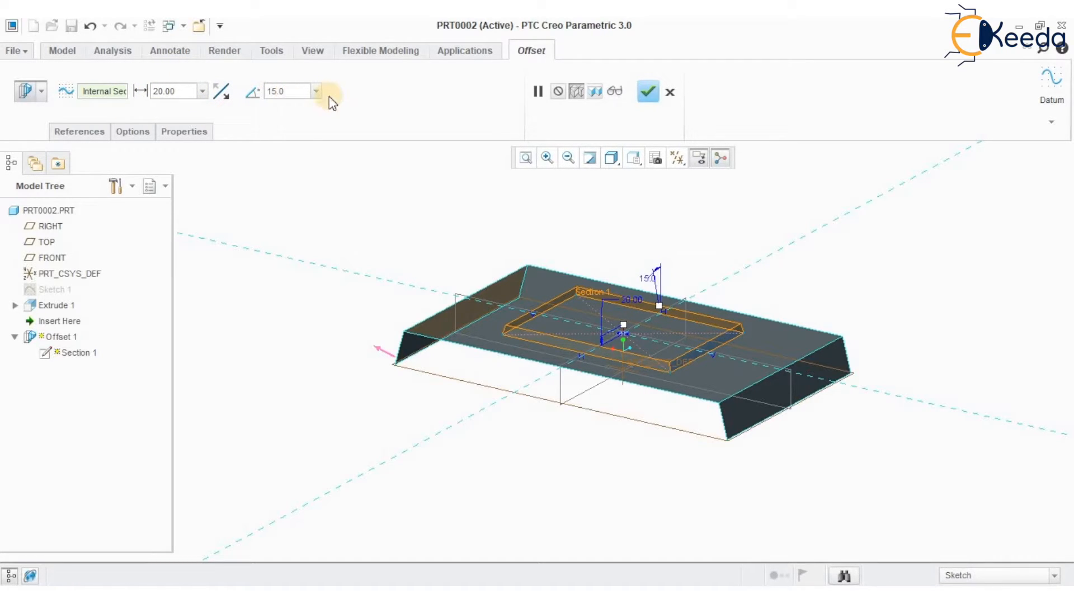
left_click(538, 92)
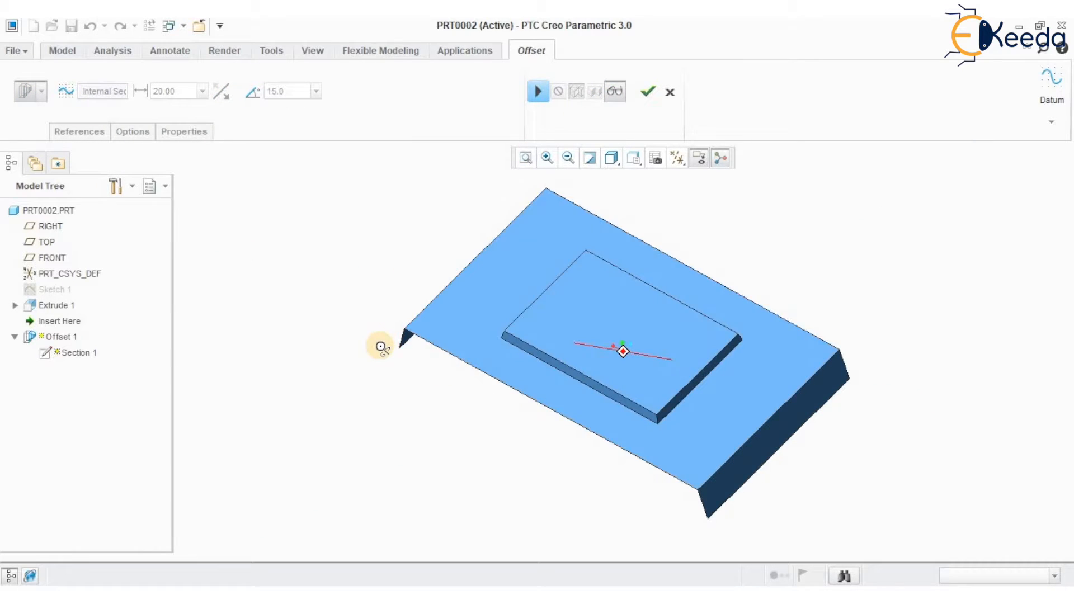
left_click_drag(382, 347, 376, 151)
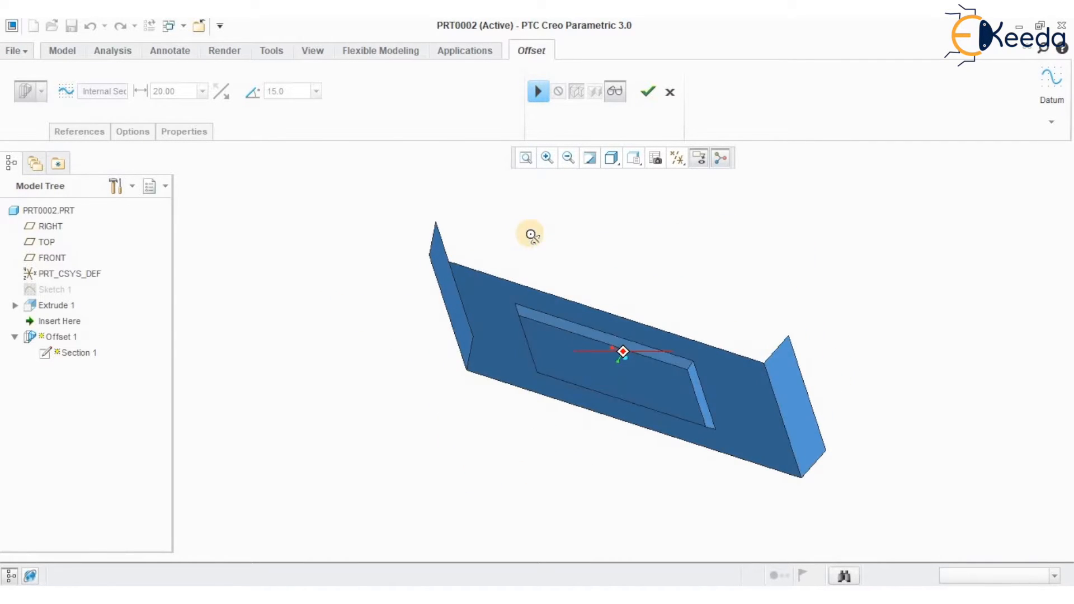
left_click(539, 92)
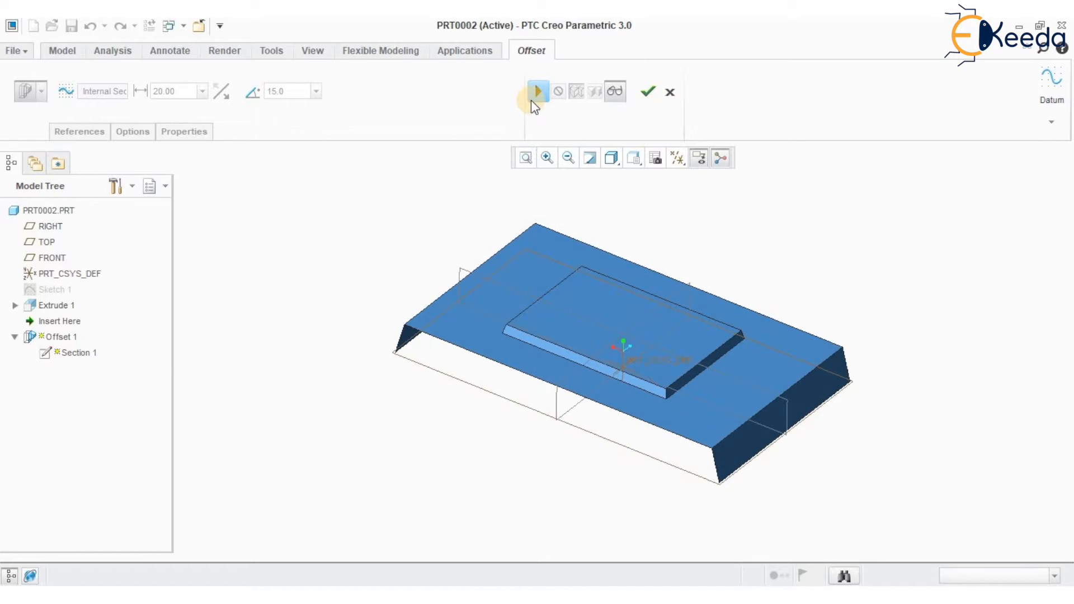
Set the pad's side surface profile to Tangent and complete Offset 1.
left_click(537, 92)
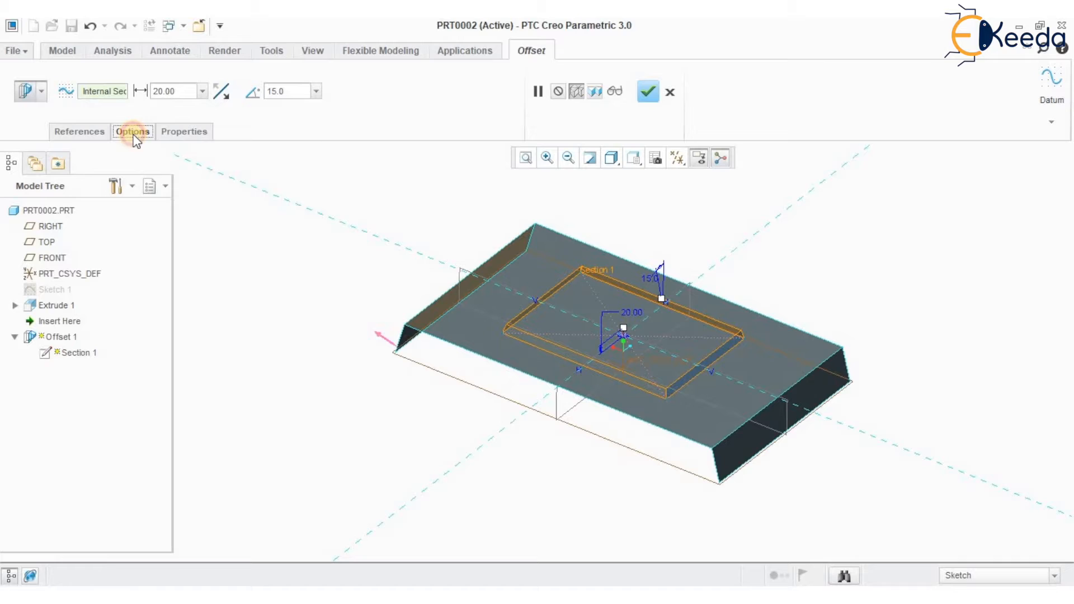
left_click(132, 132)
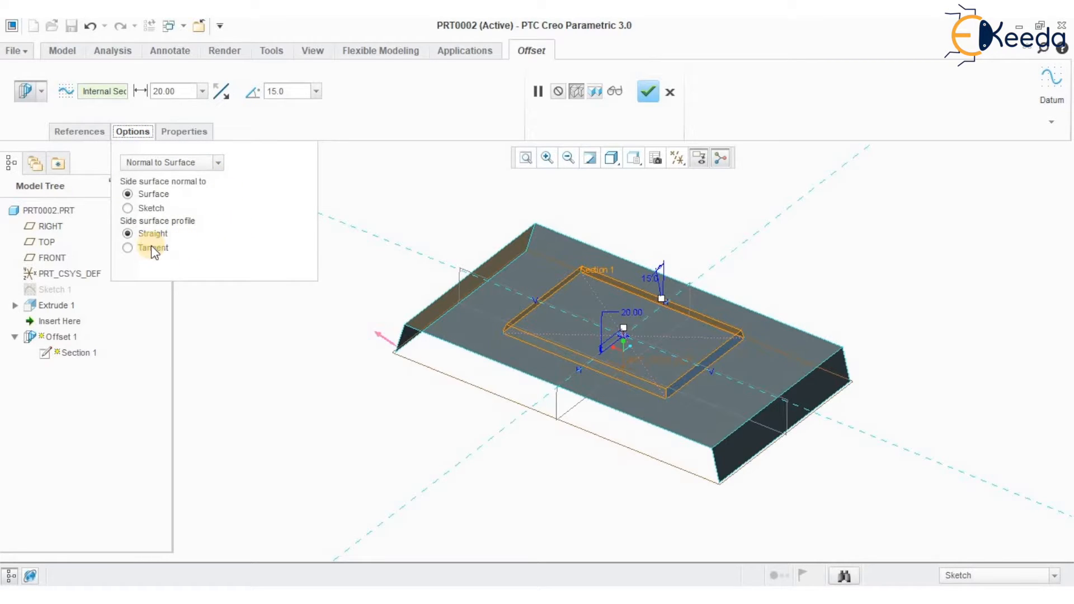
mouse_move(194, 233)
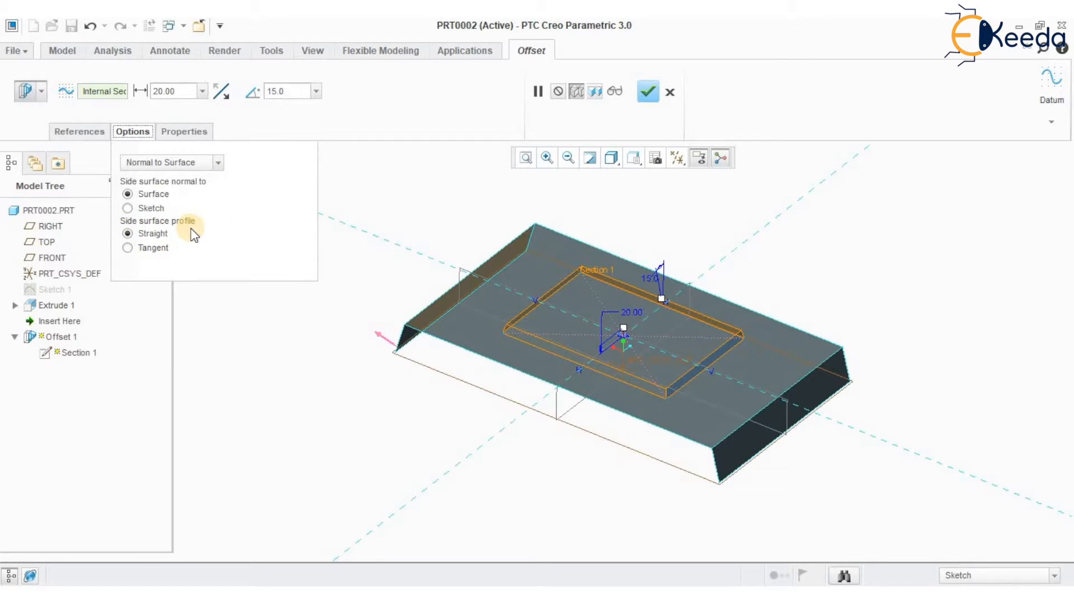
left_click(128, 248)
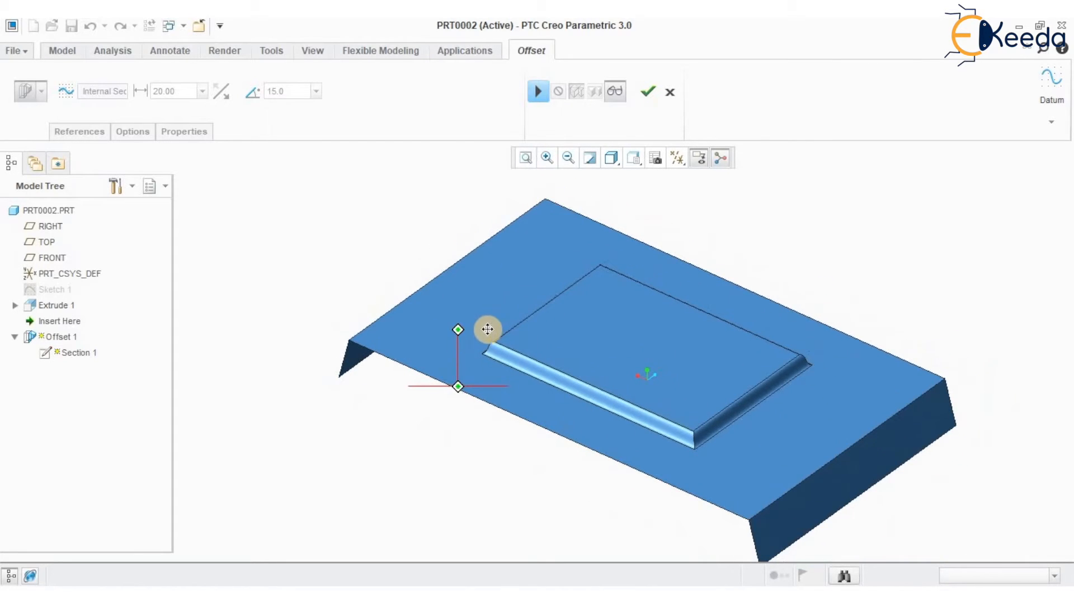
left_click(651, 92)
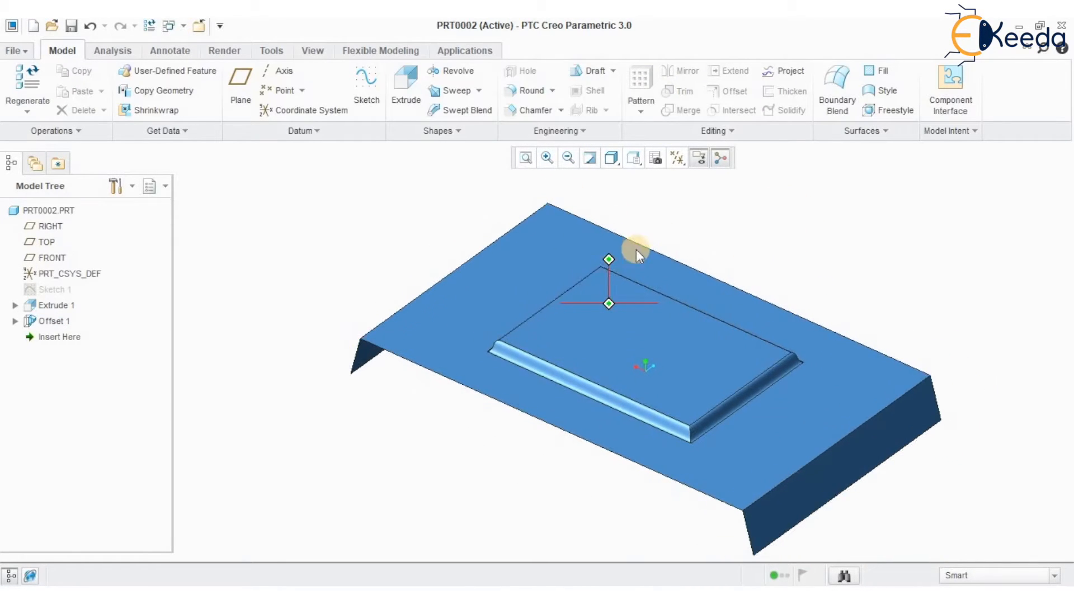
left_click_drag(637, 256, 752, 246)
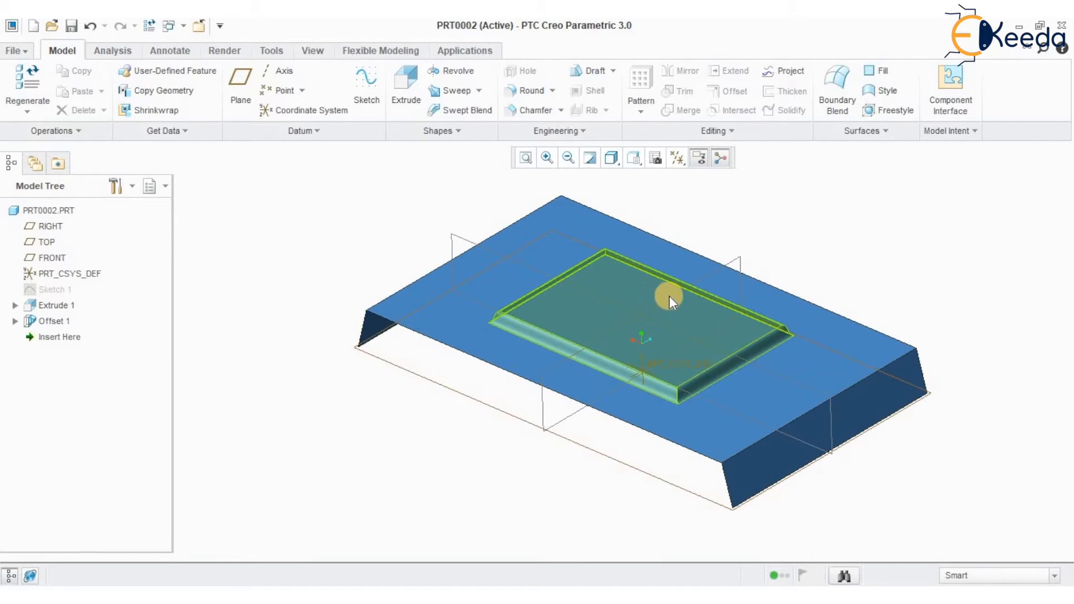
mouse_move(606, 276)
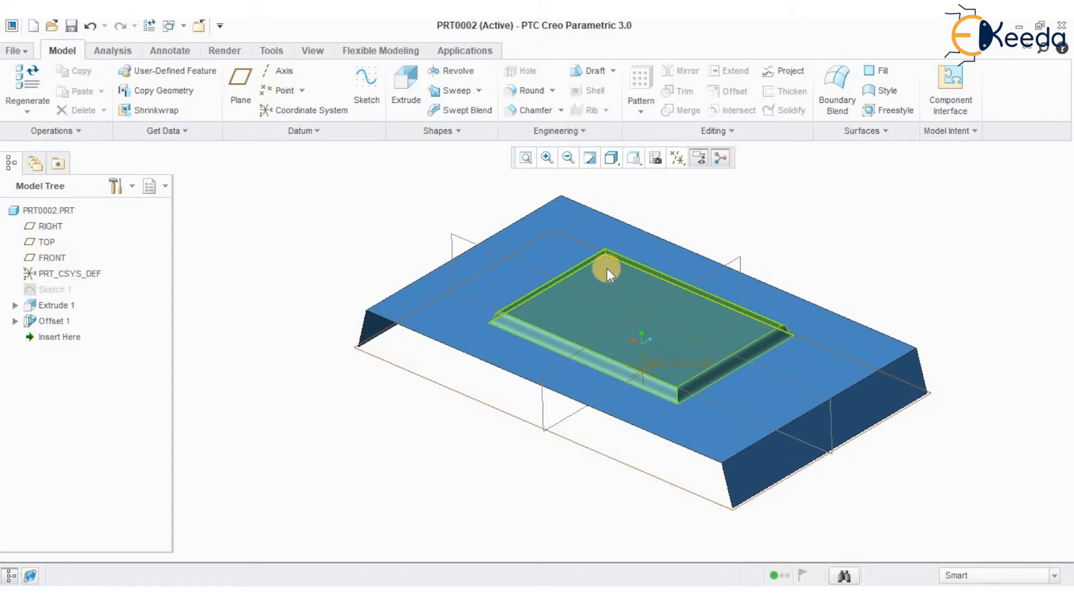
Start a material-removing surface extrusion on the quilt and begin defining its sketch.
left_click(405, 84)
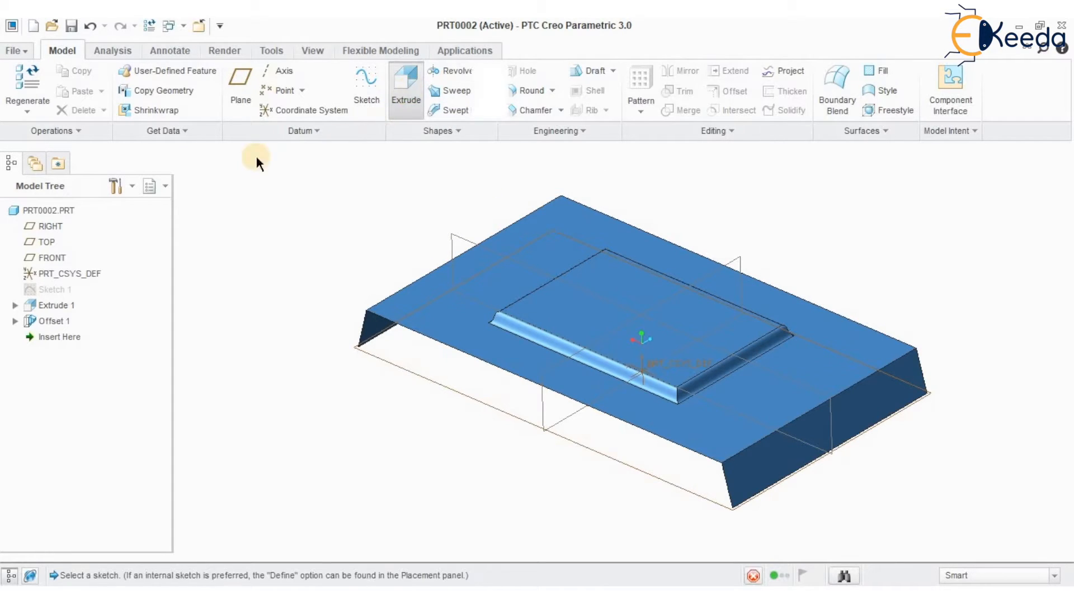
left_click(405, 89)
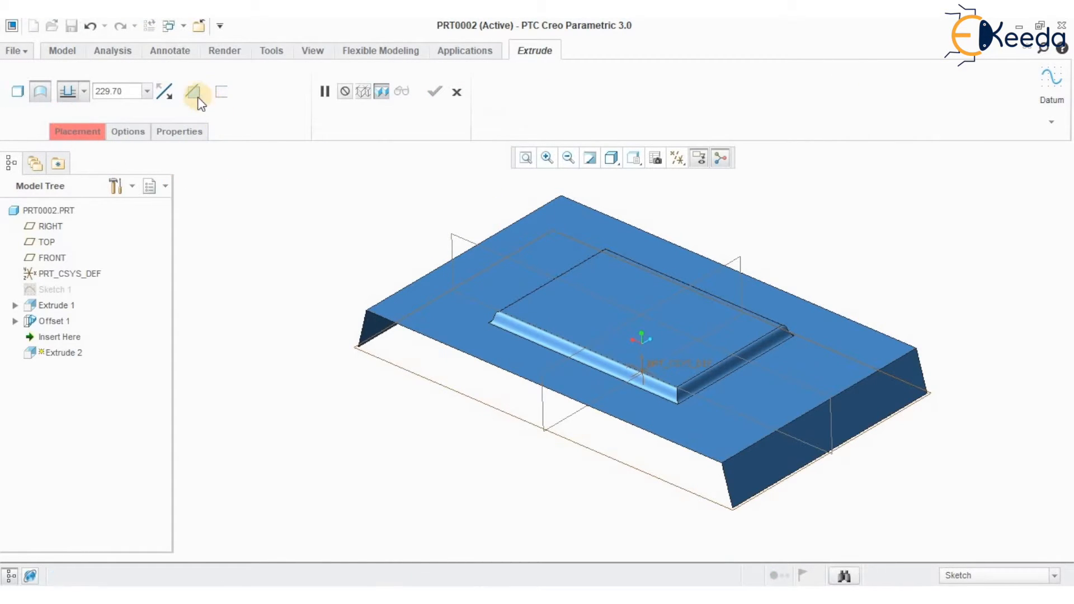
left_click(195, 92)
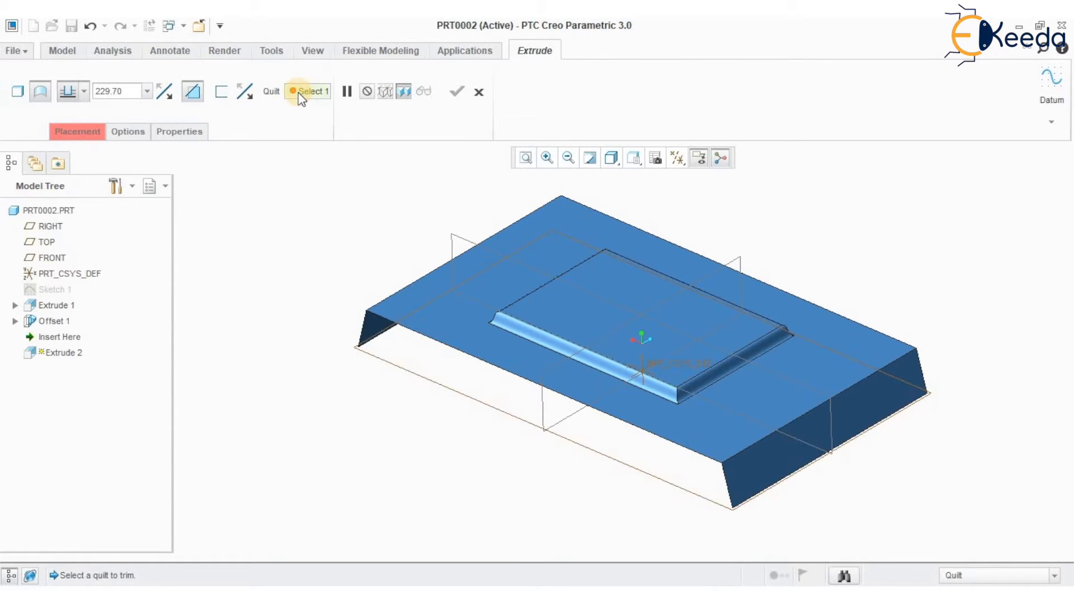
mouse_move(301, 100)
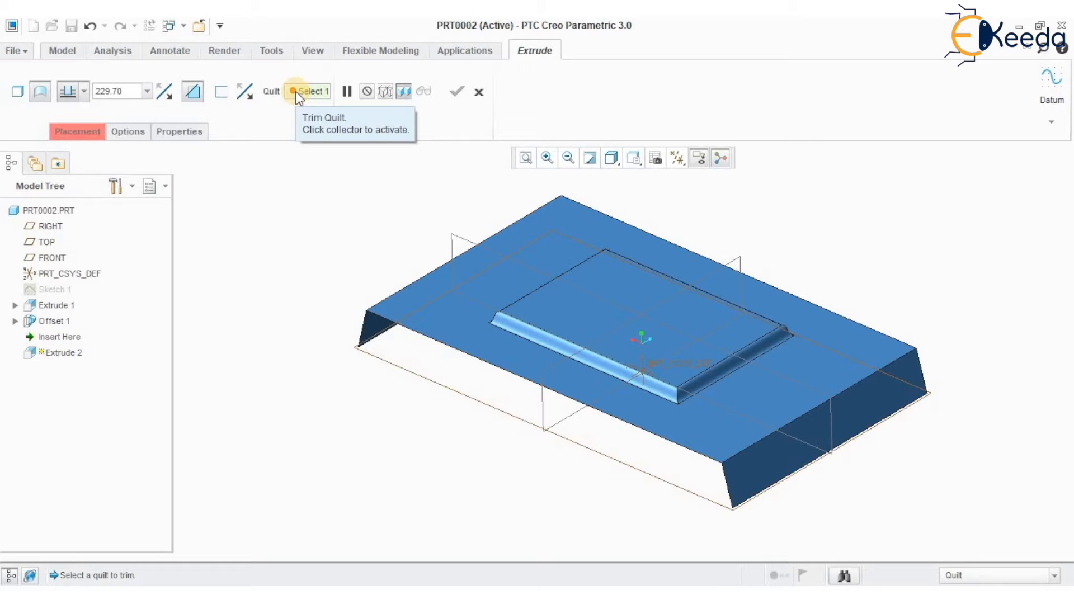
left_click(633, 300)
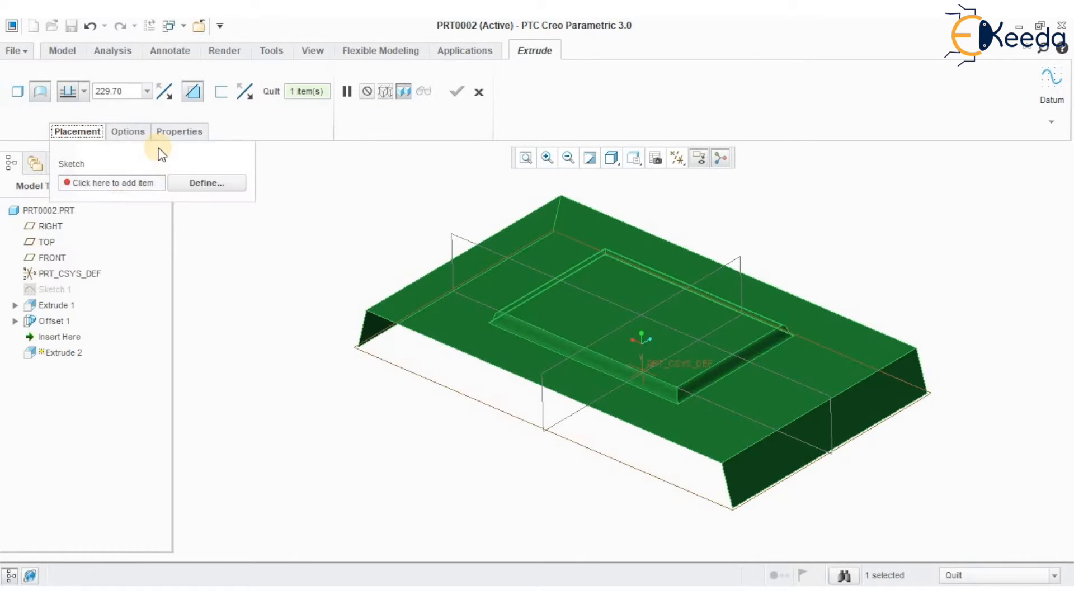
left_click(206, 183)
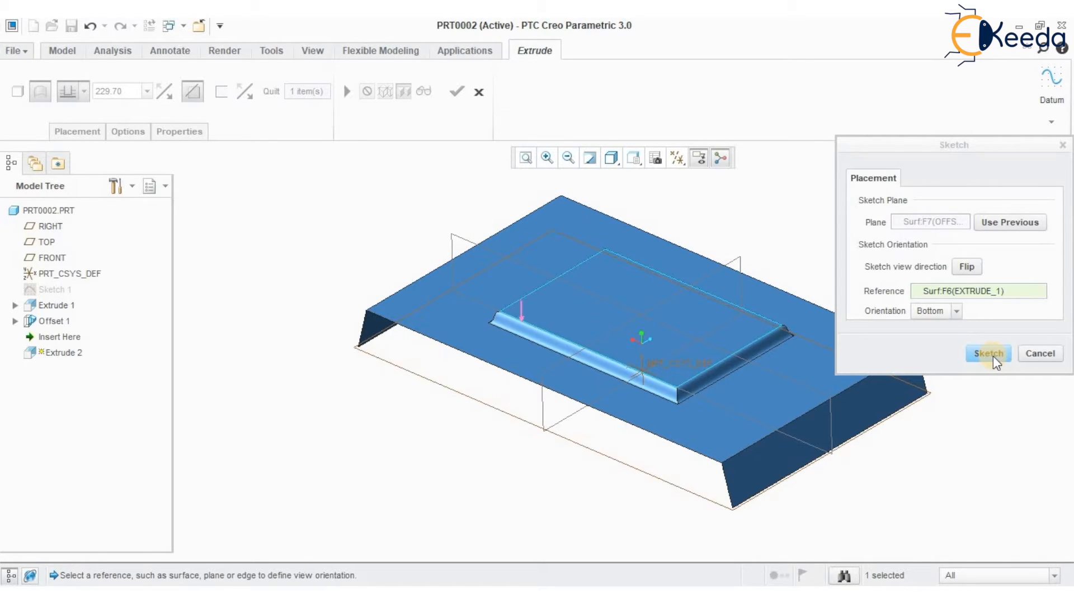
Sketch a rectangle inside the pad and complete Extrude 2 to cut the opening.
left_click(988, 353)
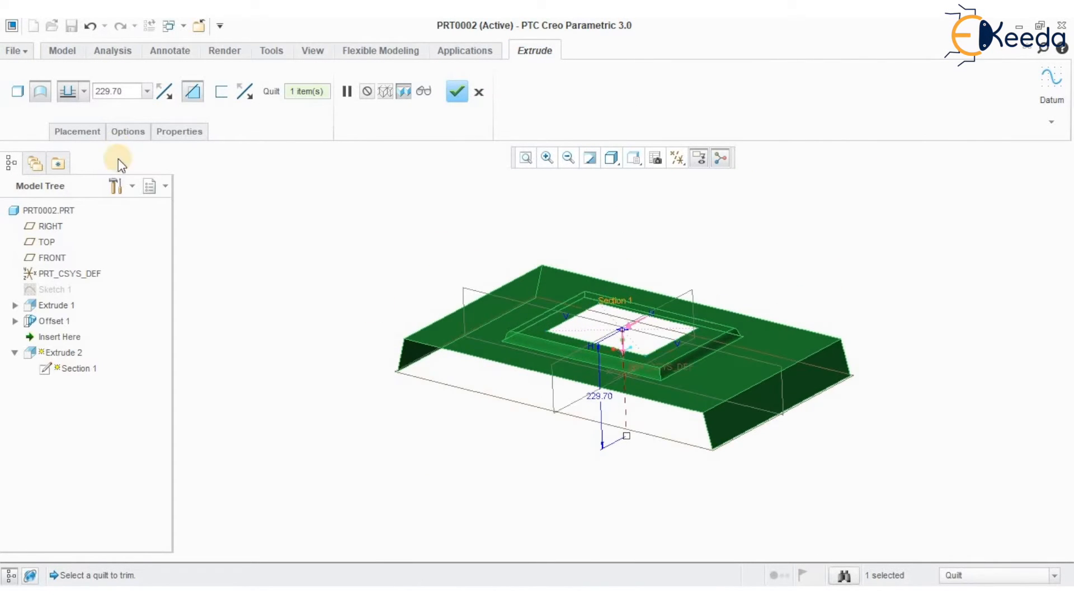
left_click(79, 92)
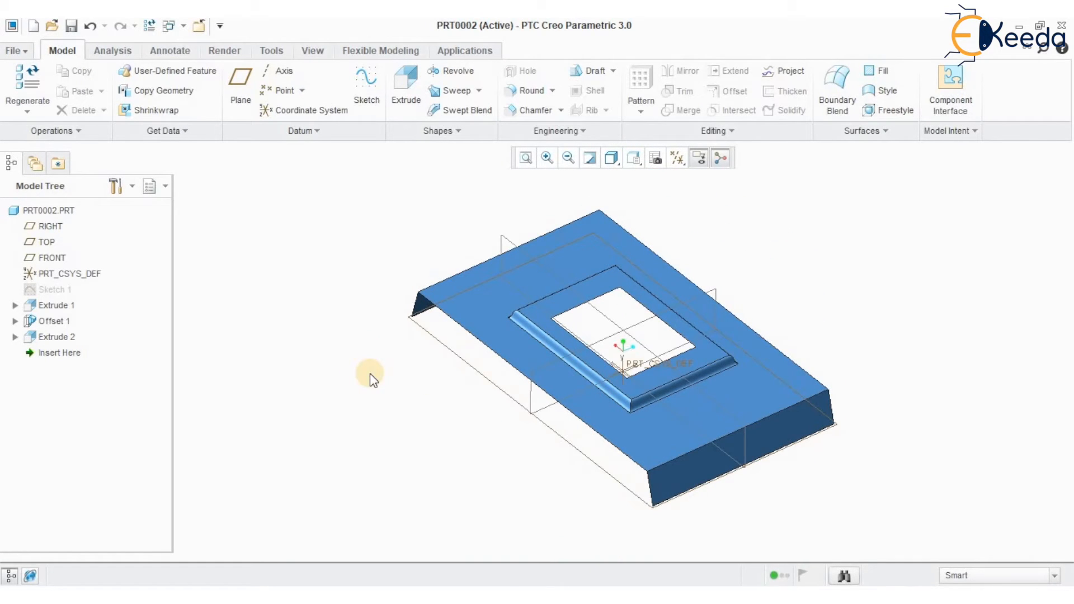
Select the trimmed Extrude 1 surface quilt as the body to thicken.
left_click(540, 300)
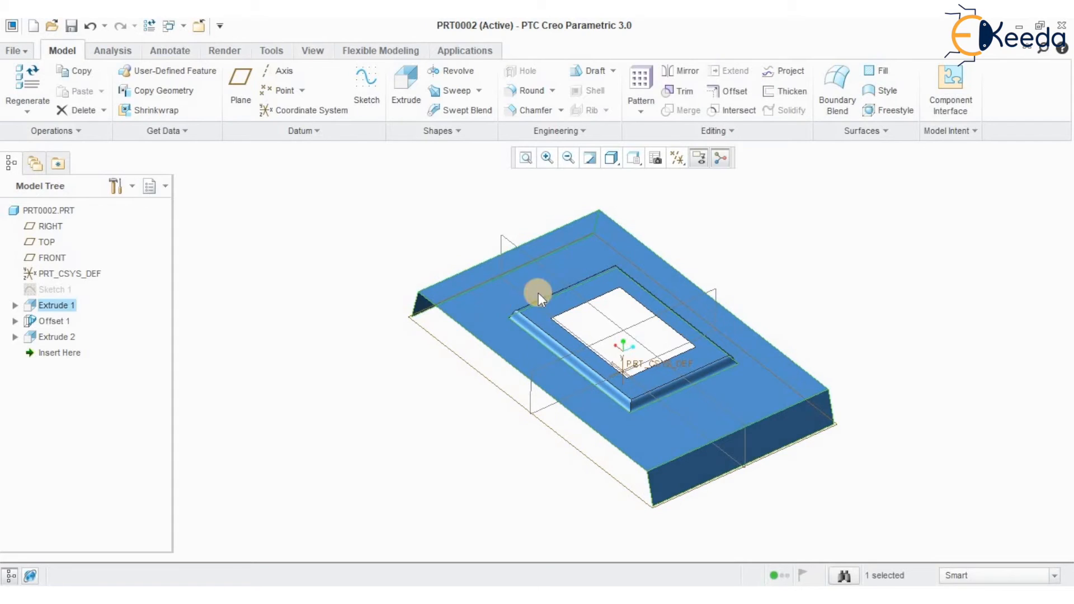
mouse_move(768, 344)
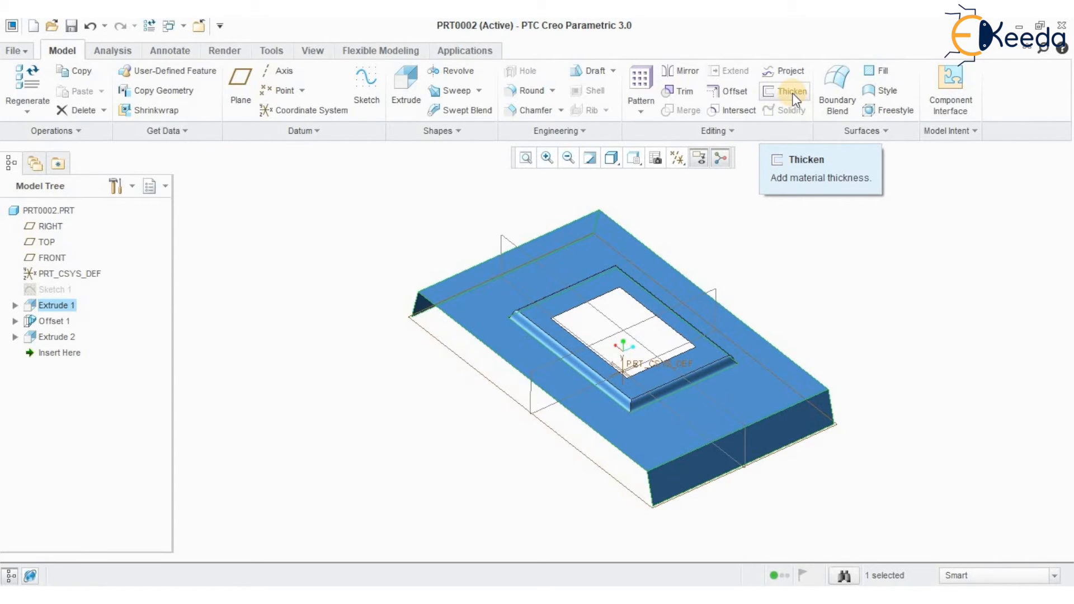
left_click(790, 92)
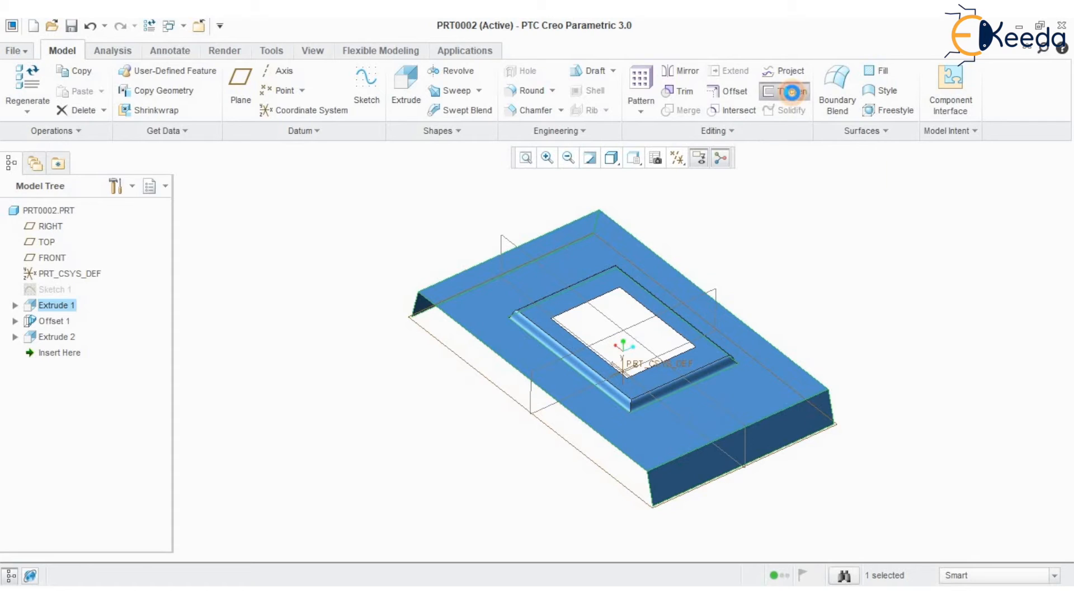
Thicken the quilt by 3.00 (after trying 2.00) into solid Thicken 1 with its opening.
left_click(785, 92)
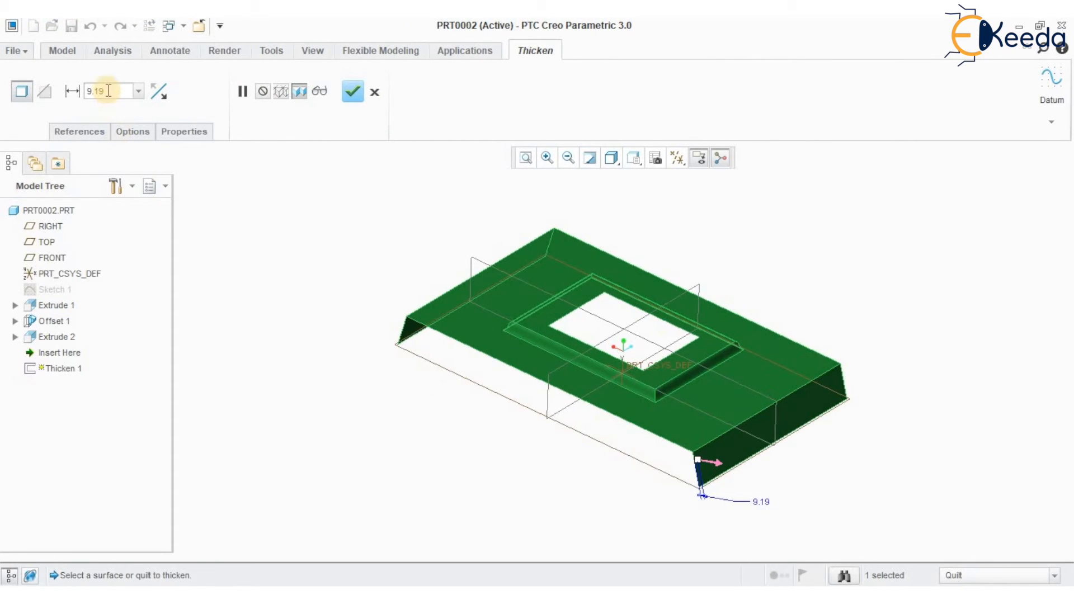
type("2.00")
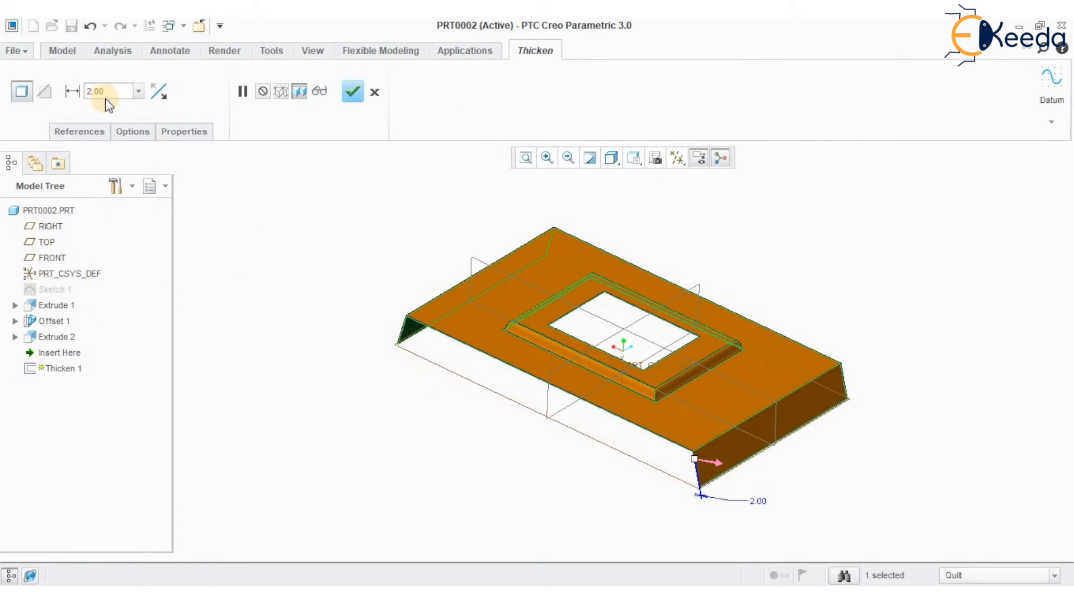
type("3.00")
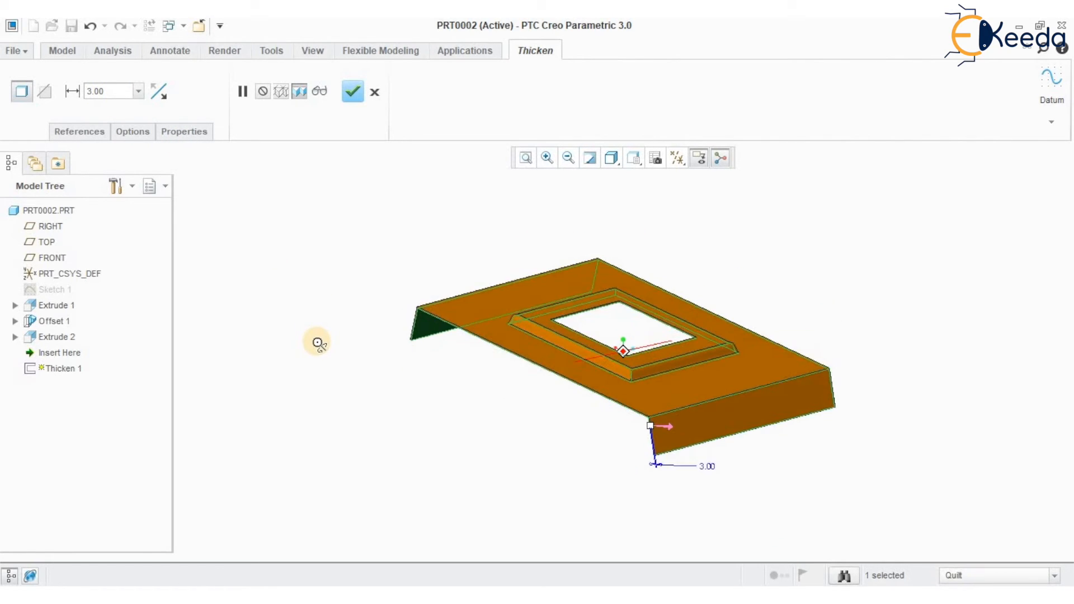
left_click(353, 92)
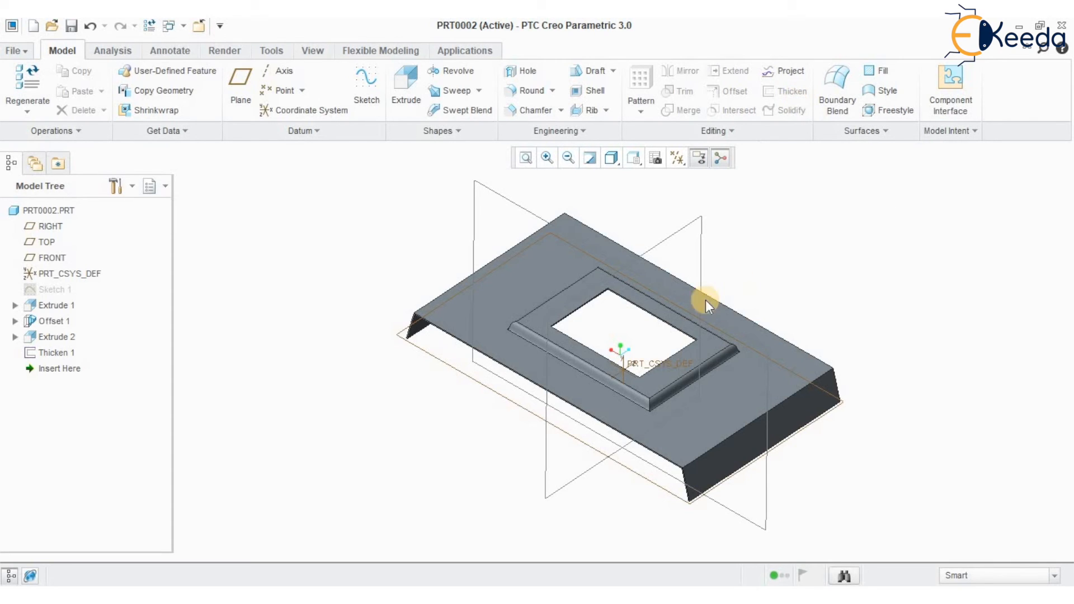
mouse_move(491, 475)
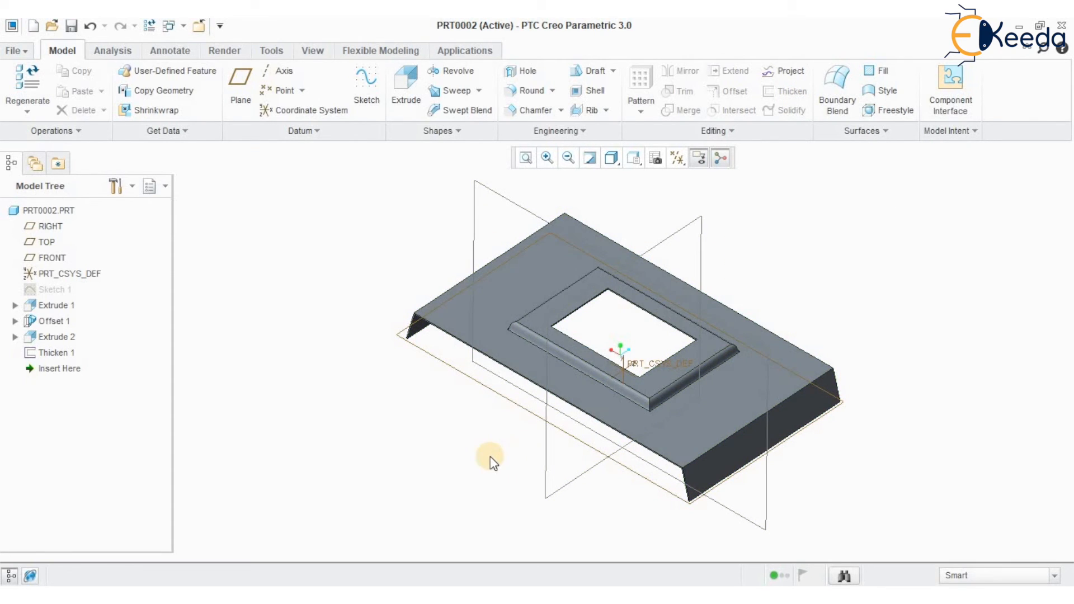
mouse_move(477, 464)
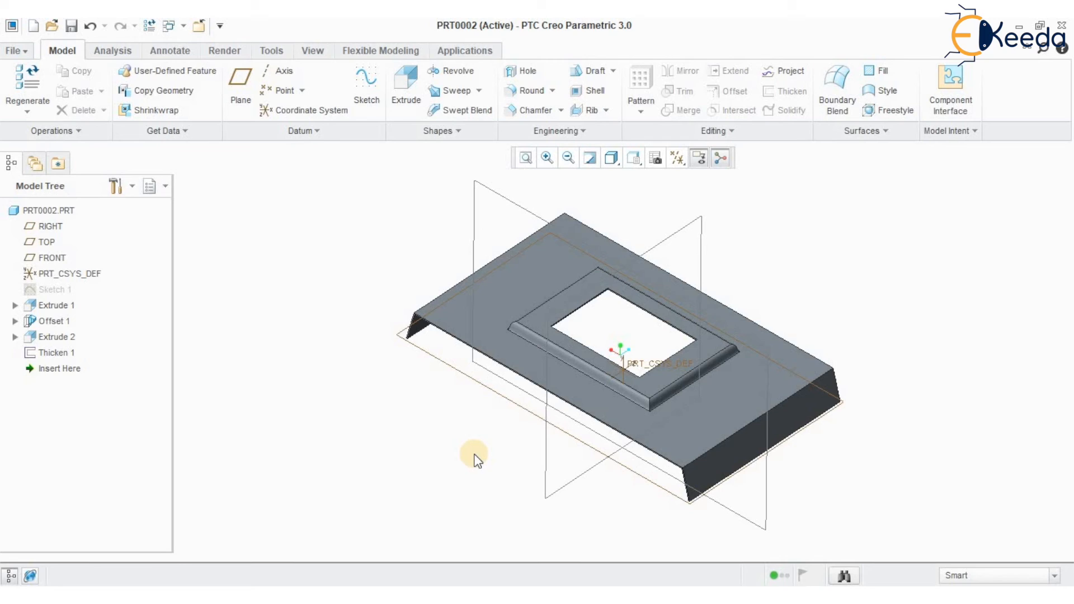